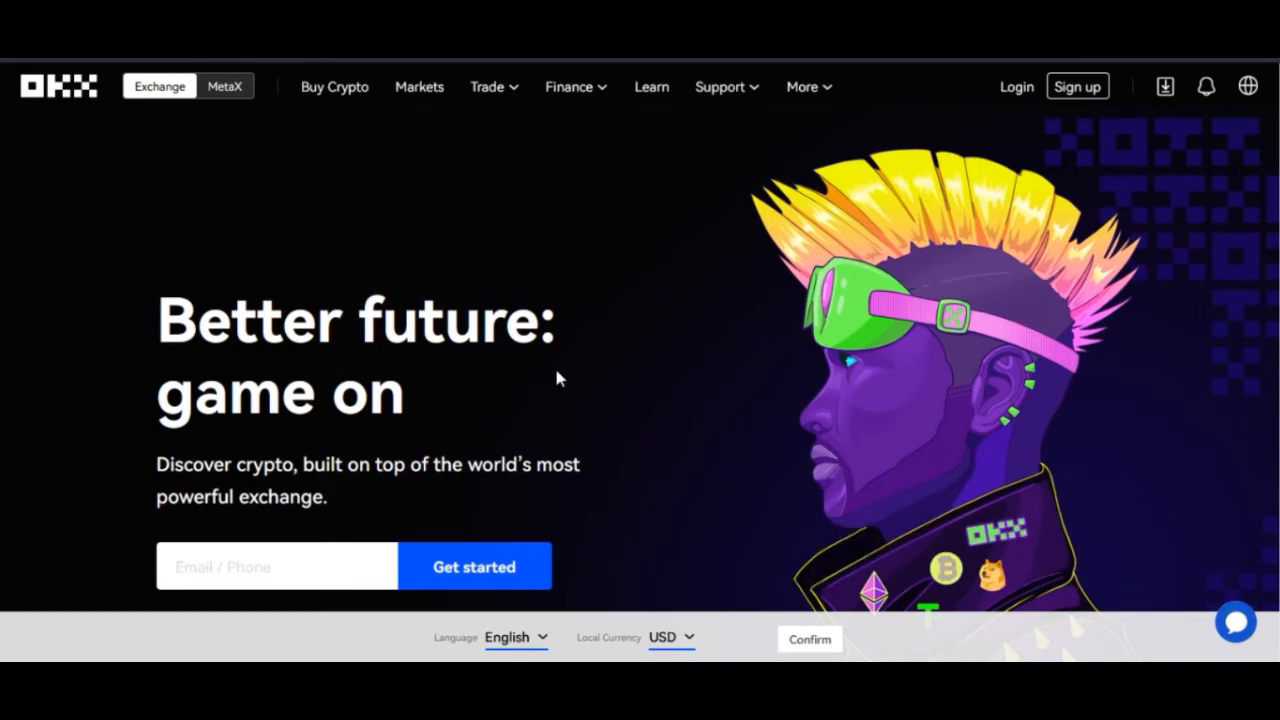
Show the More menu's Products and Others list, including Referral and Affiliates
scroll(down, 3)
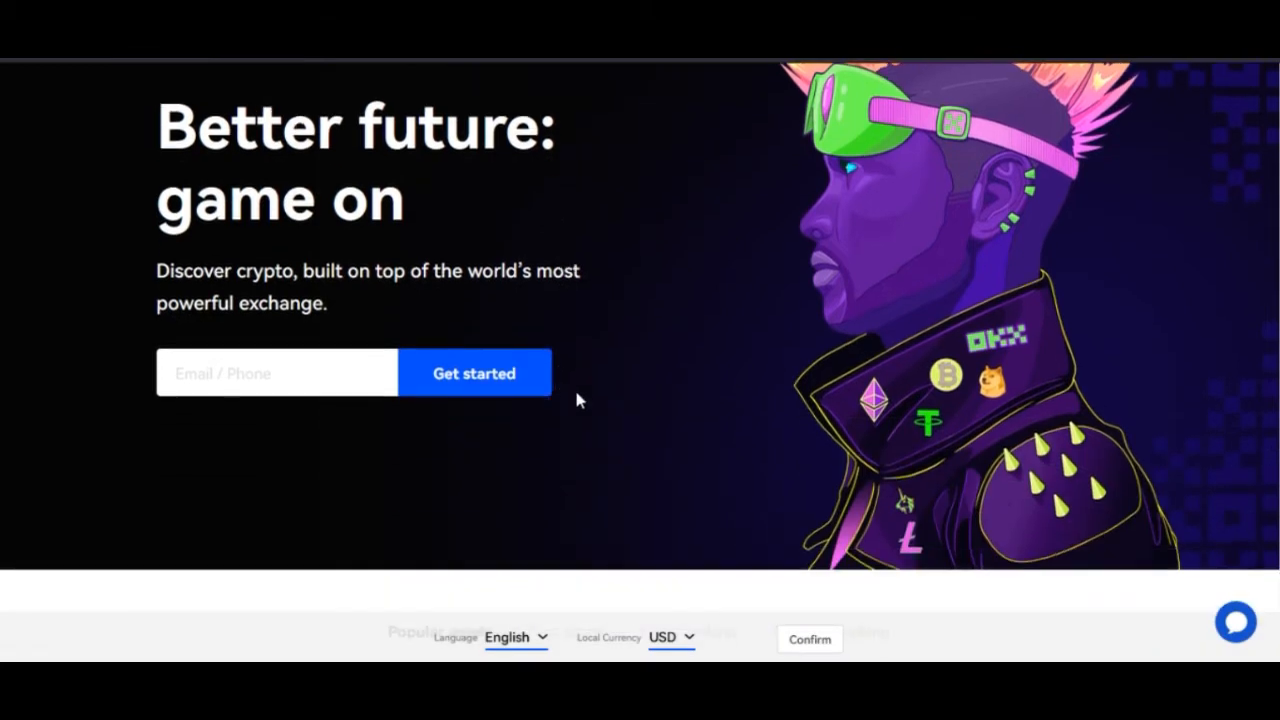
scroll(up, 3)
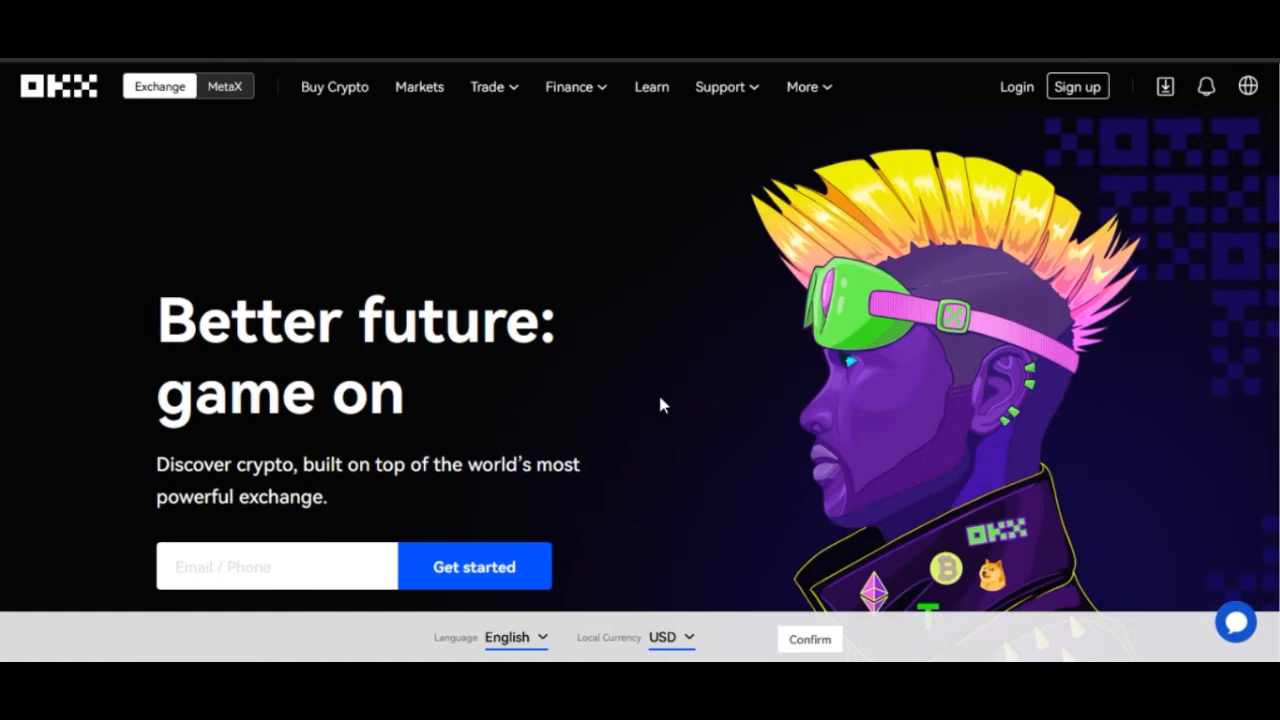
mouse_move(648, 415)
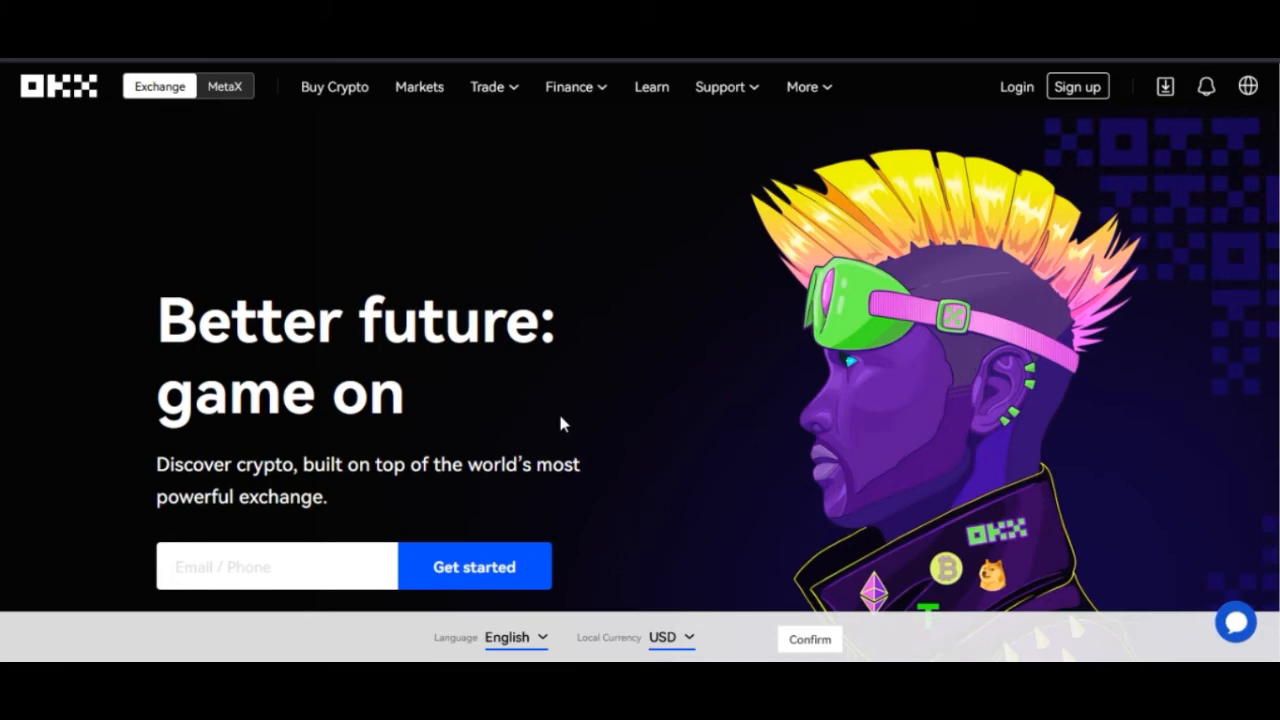
mouse_move(824, 443)
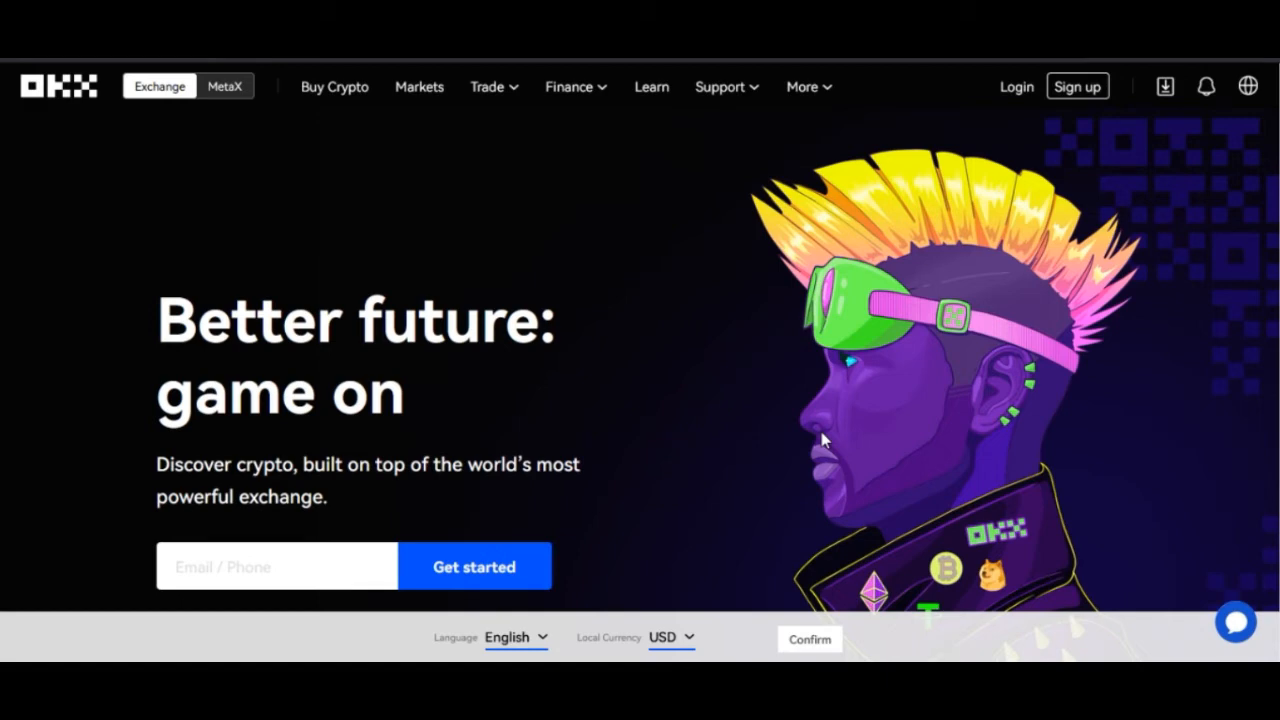
mouse_move(797, 347)
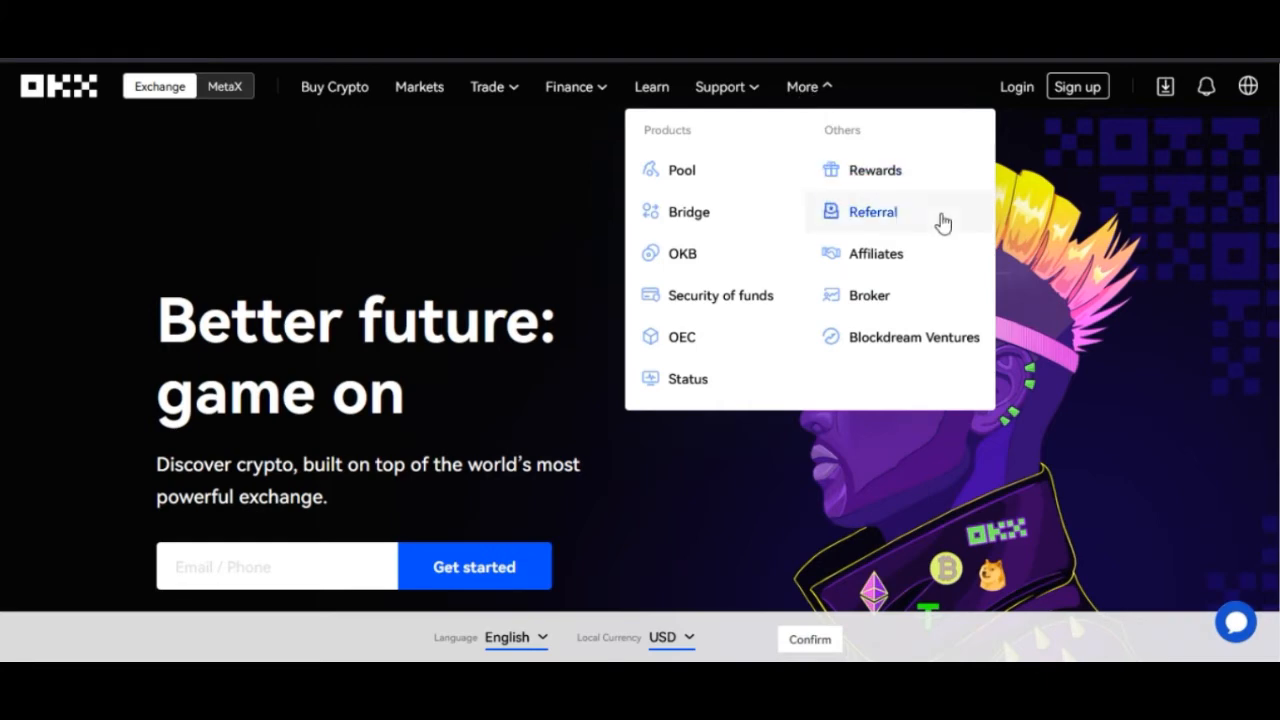
mouse_move(895, 253)
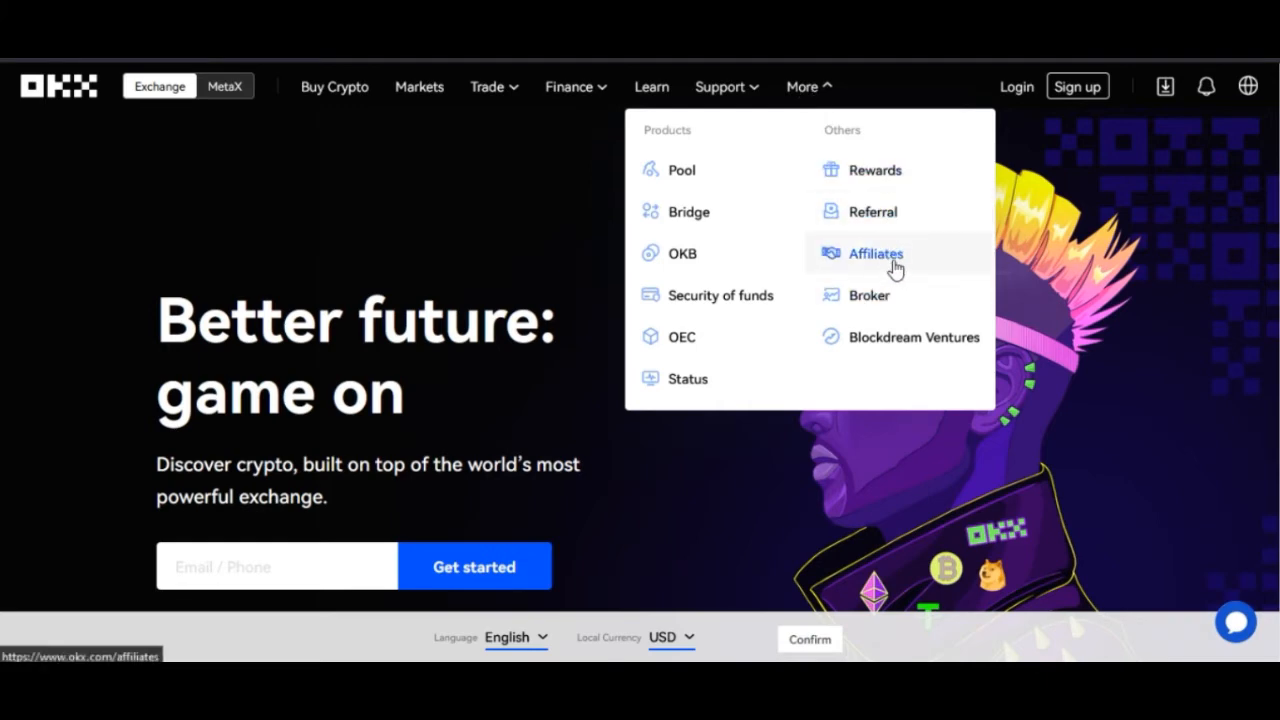
mouse_move(890, 211)
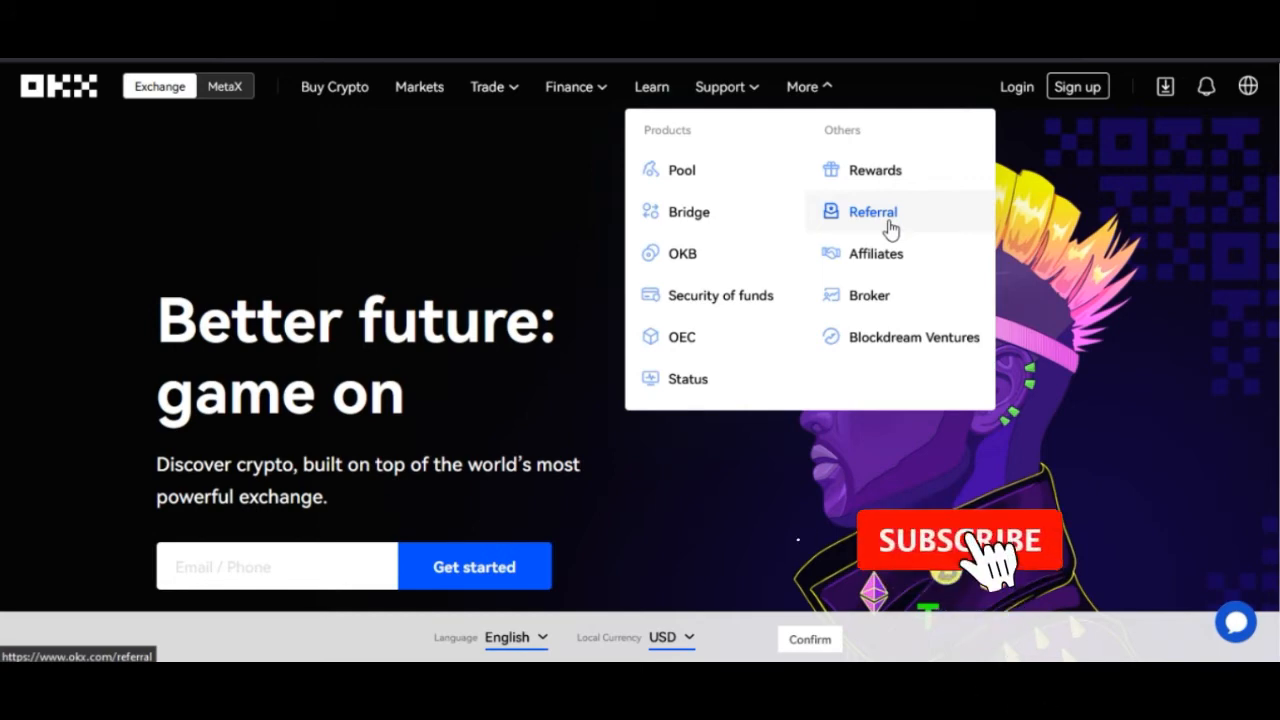
click(959, 540)
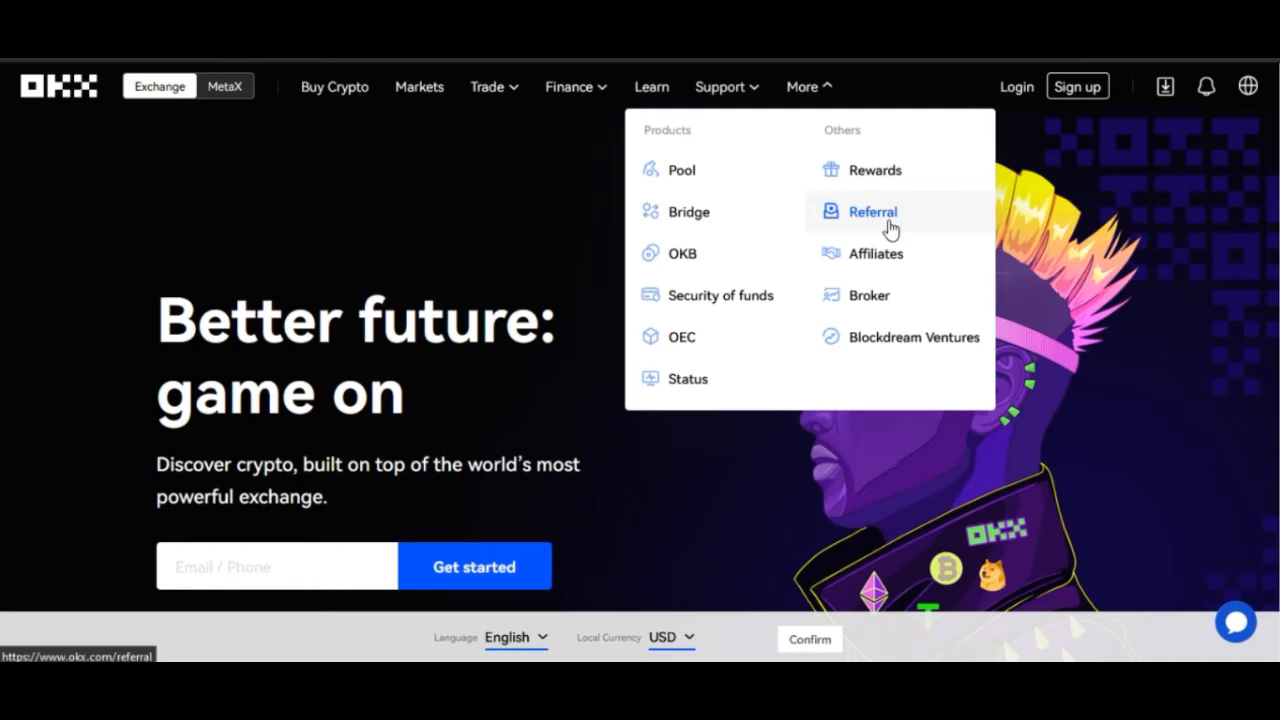
Open the Affiliates page and read its earning steps and benefits
click(872, 211)
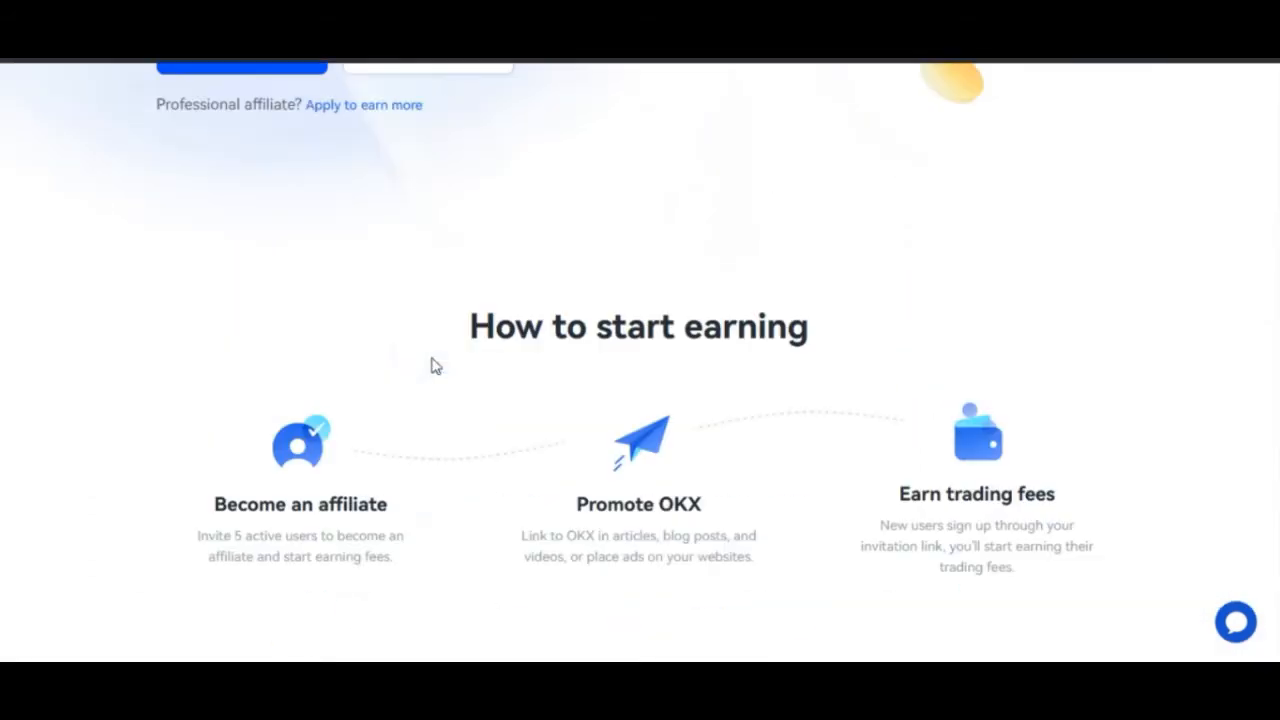
scroll(down, 3)
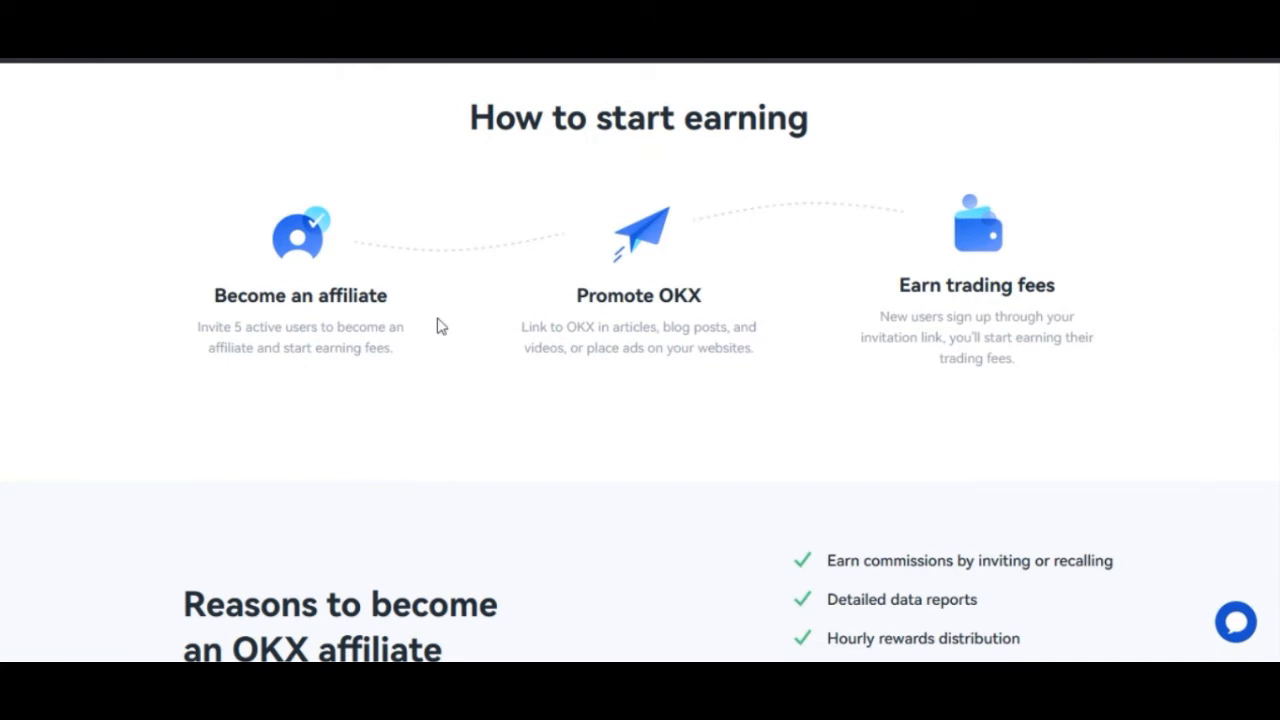
mouse_move(975, 357)
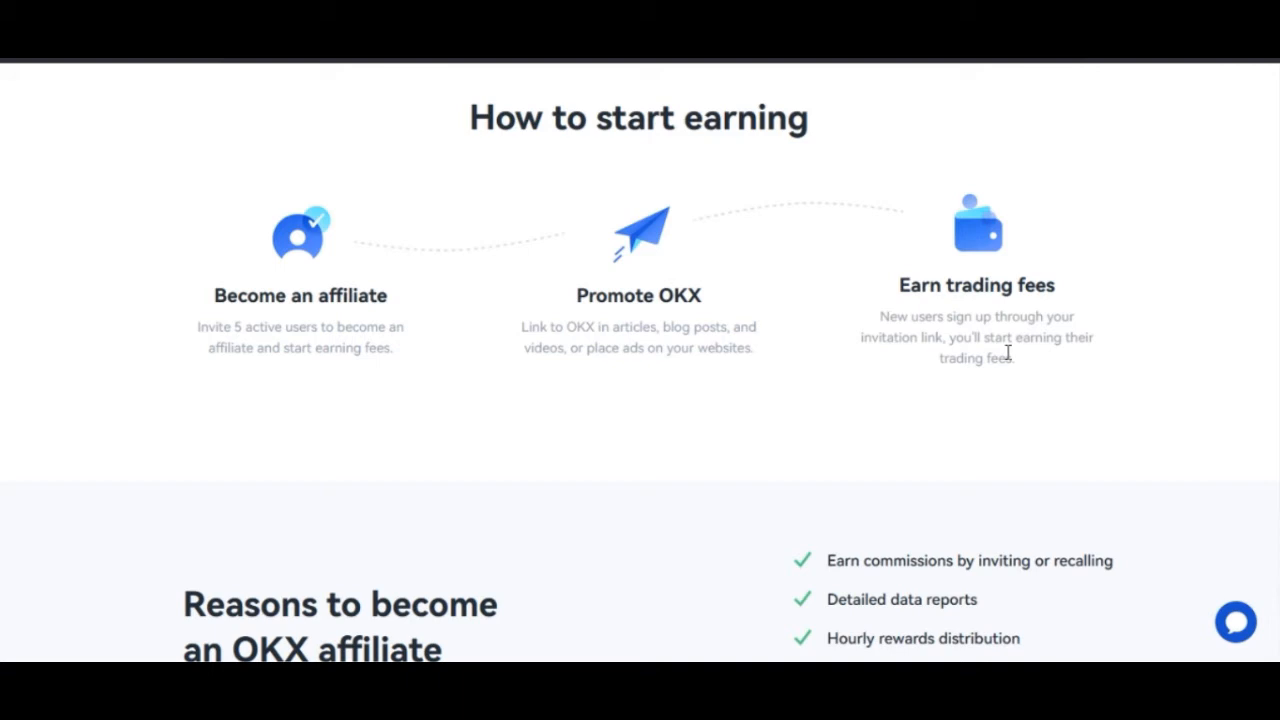
scroll(down, 3)
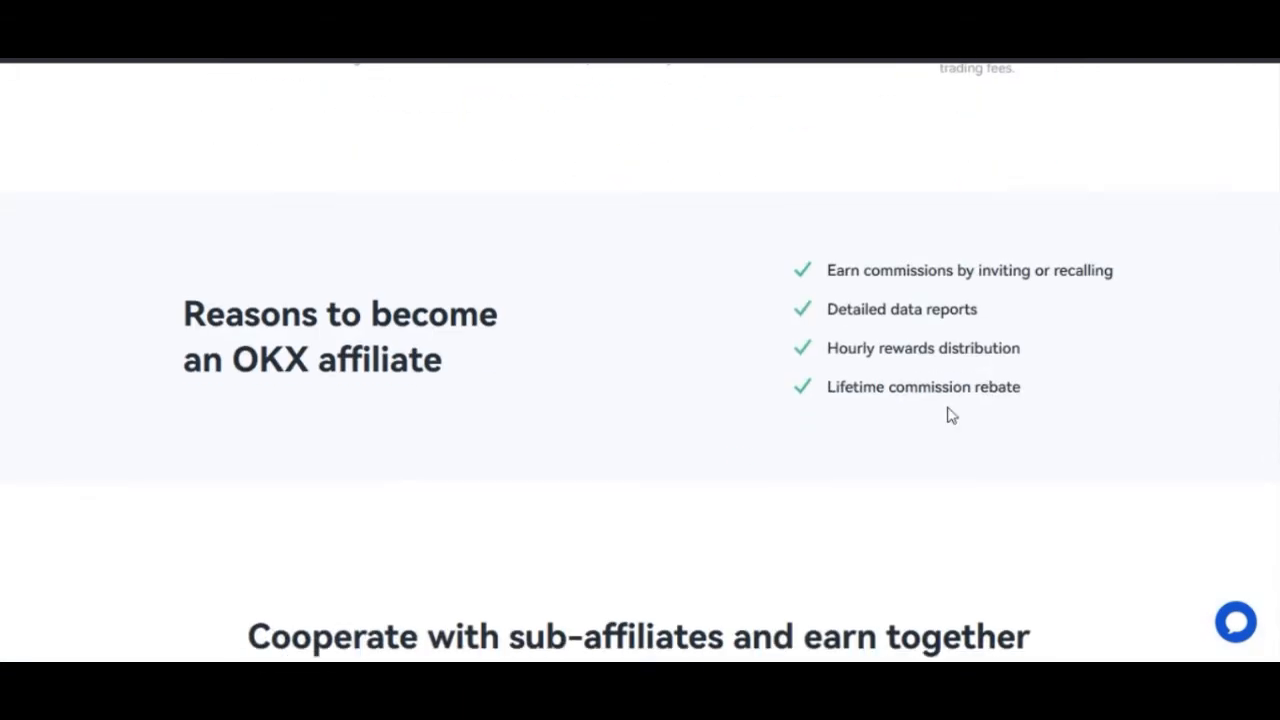
scroll(down, 3)
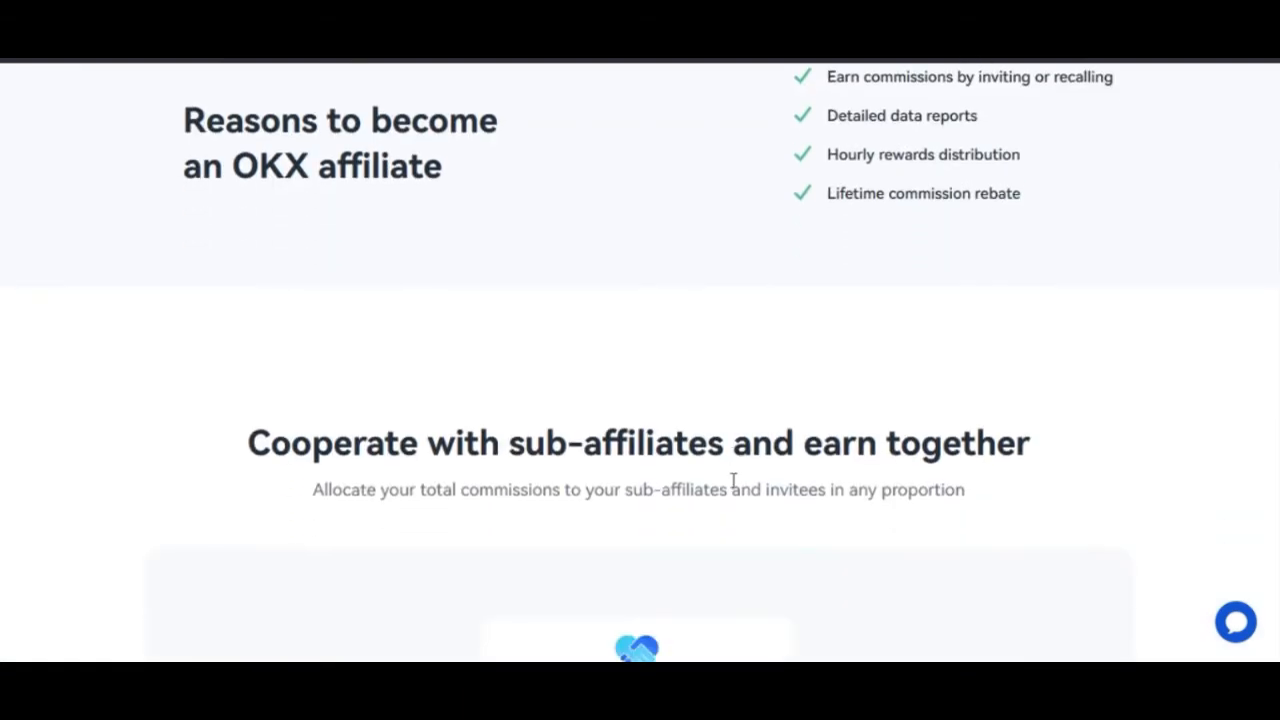
scroll(up, 3)
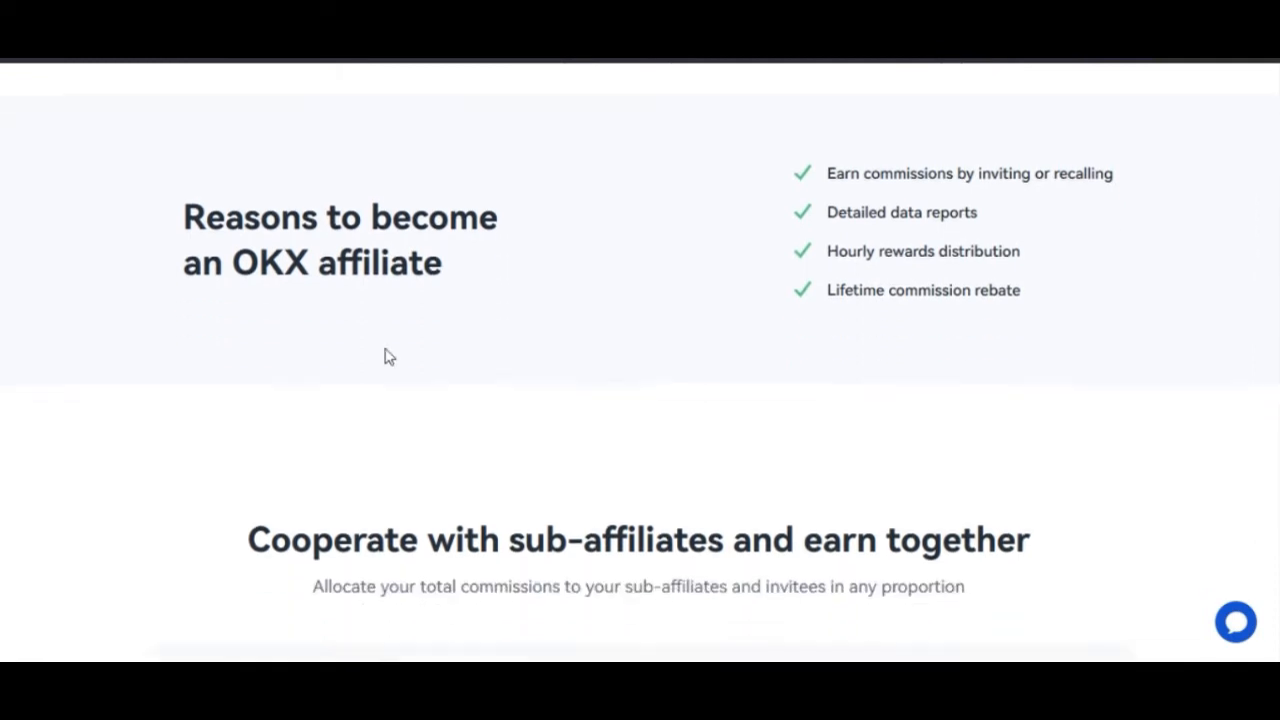
mouse_move(370, 329)
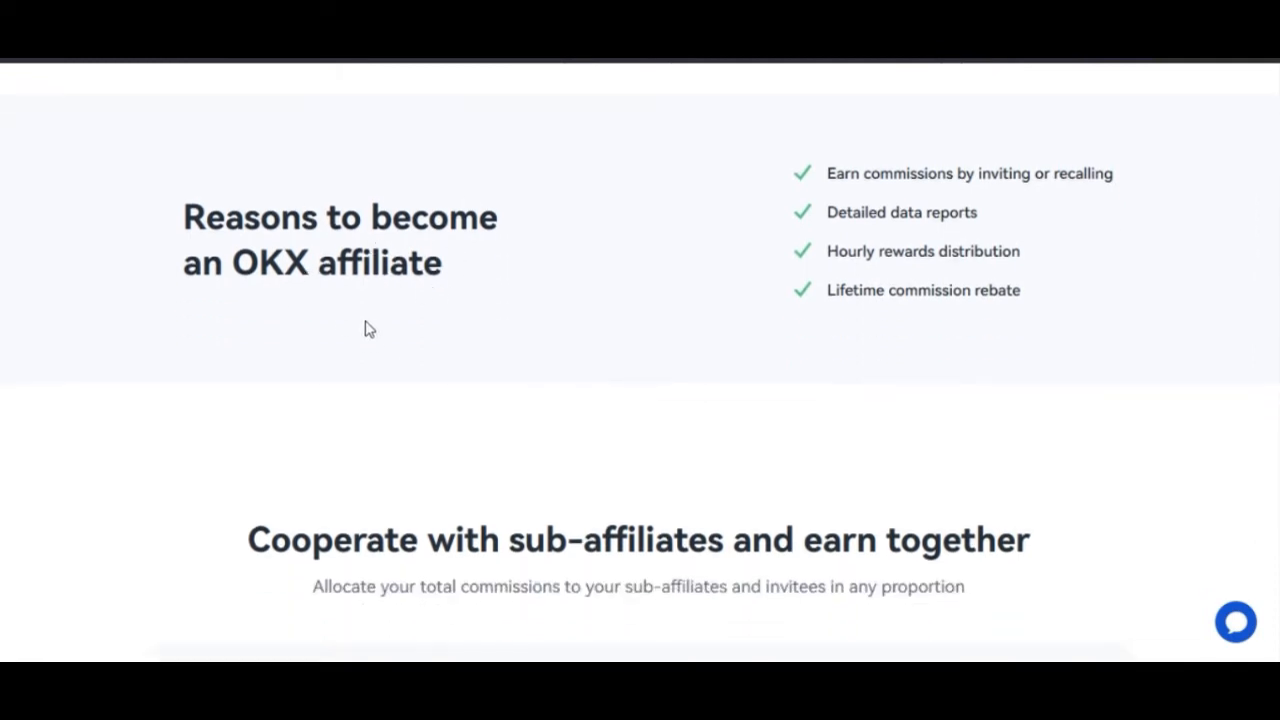
mouse_move(960, 205)
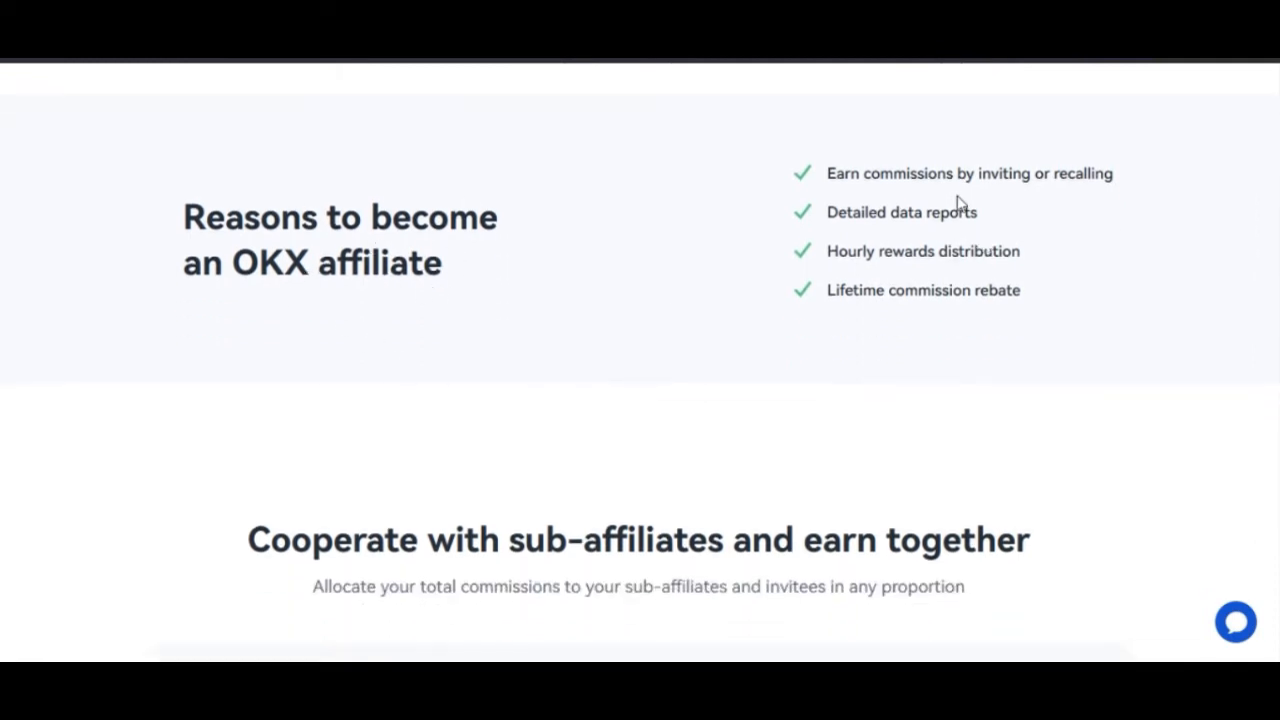
mouse_move(1038, 197)
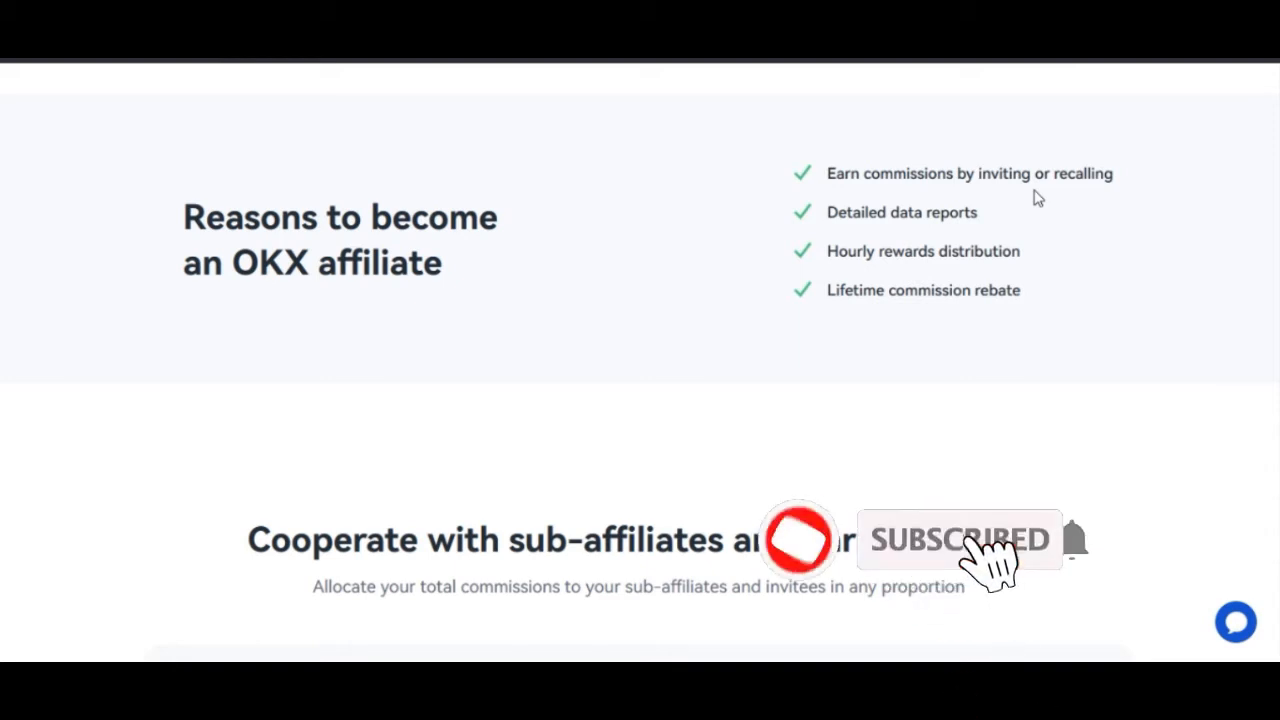
mouse_move(1180, 710)
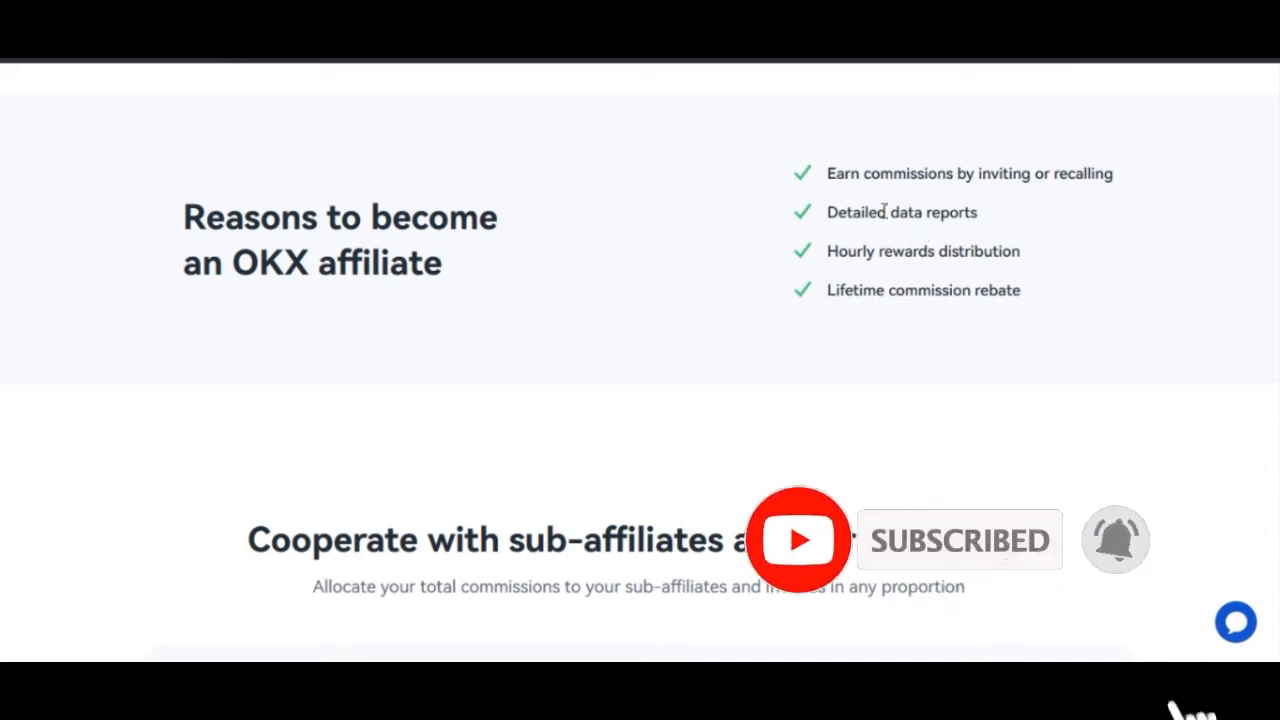
mouse_move(1015, 230)
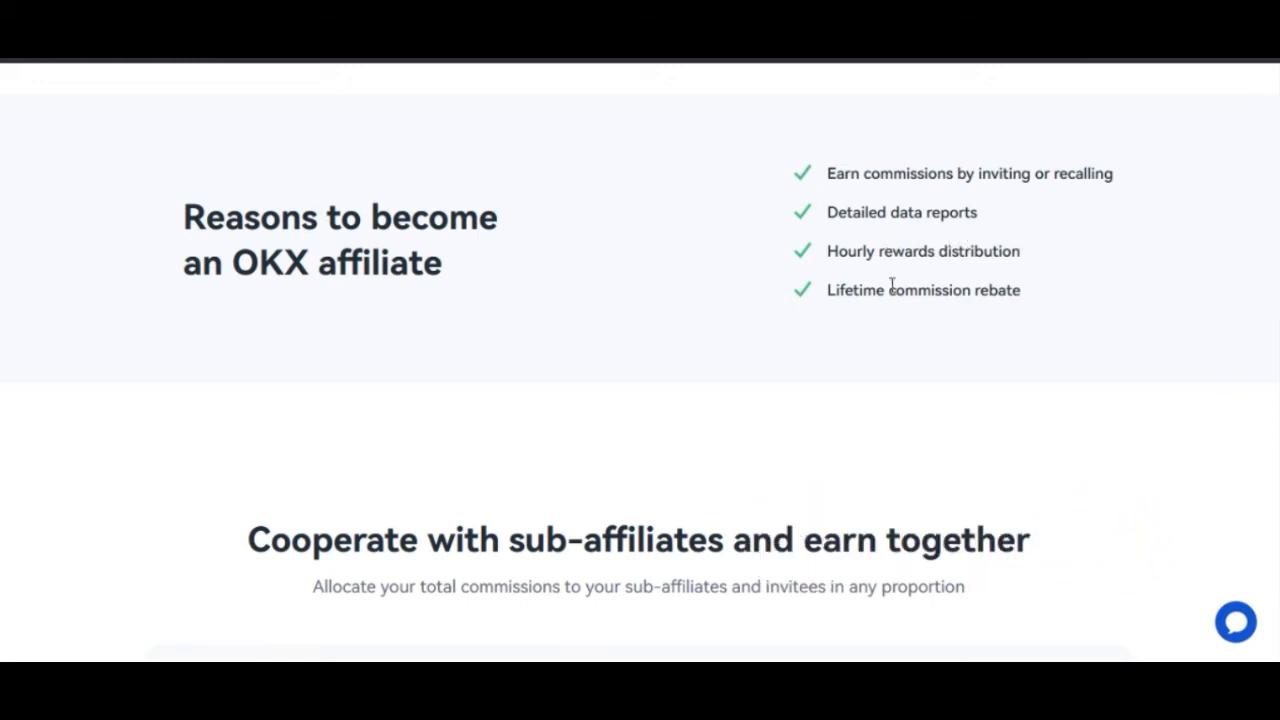
mouse_move(864, 316)
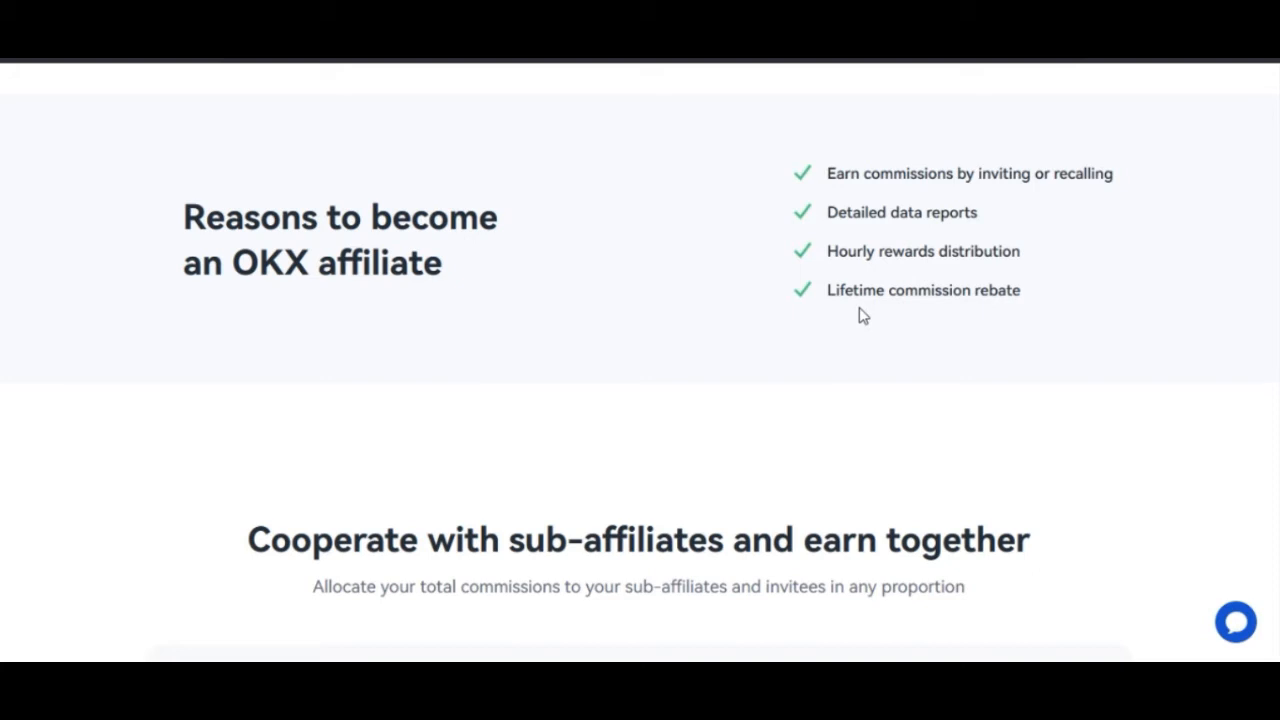
mouse_move(817, 349)
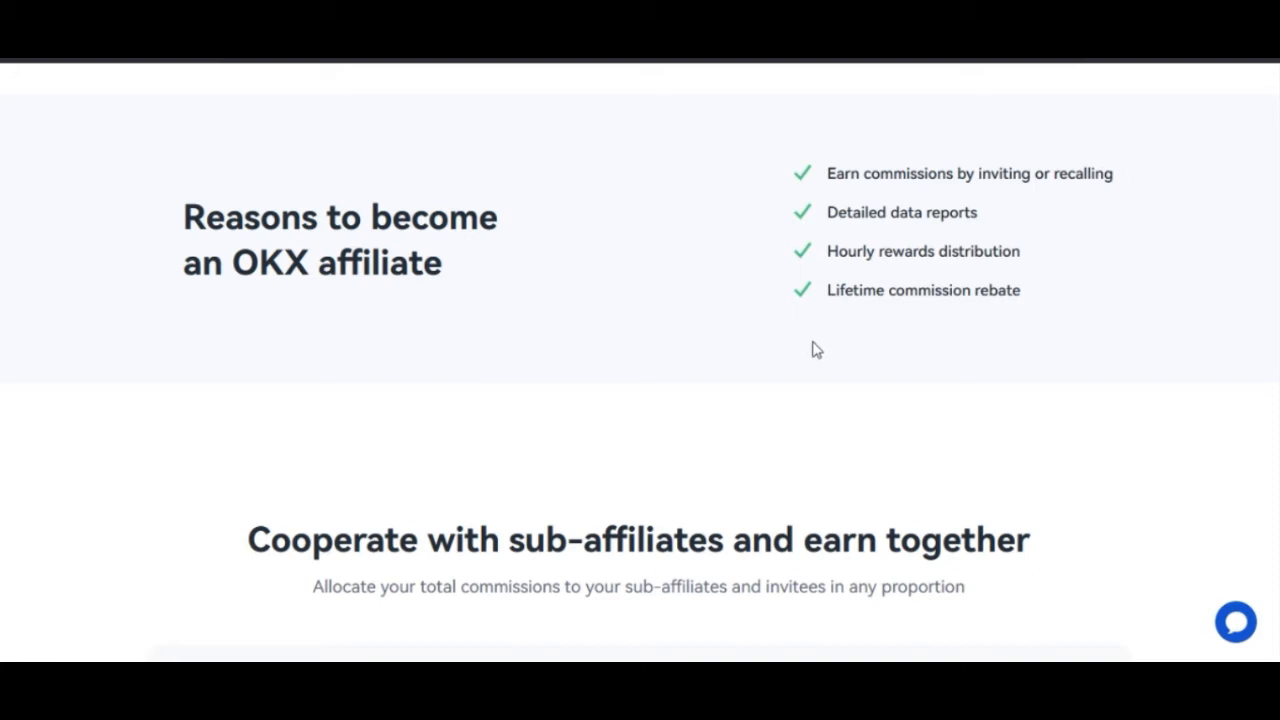
Scroll further to review the sub-affiliate commission split down to the footer
scroll(down, 3)
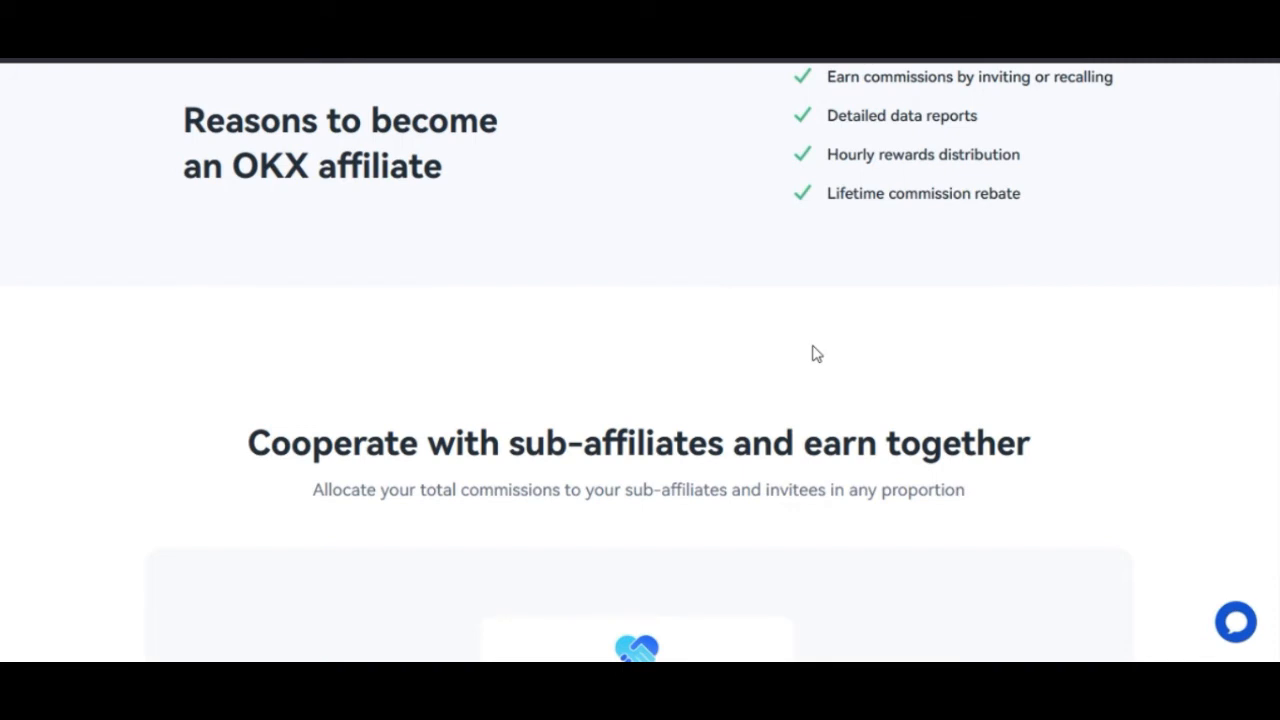
scroll(down, 3)
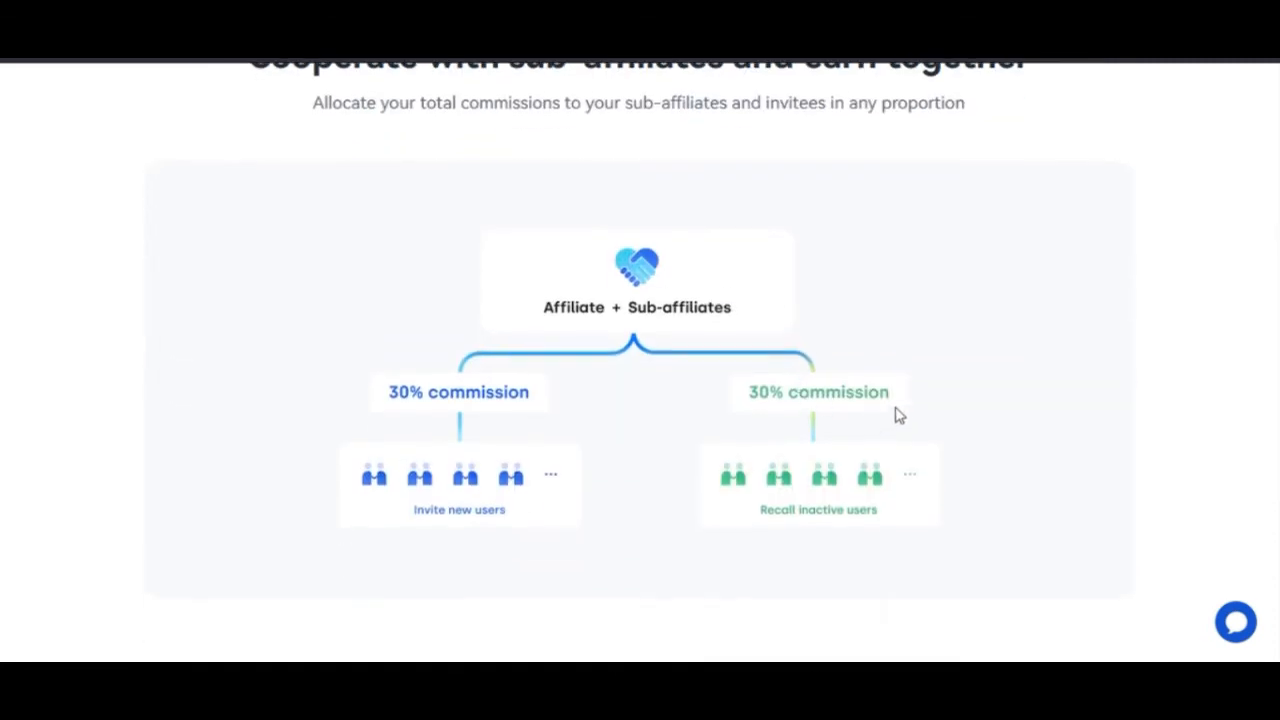
scroll(down, 3)
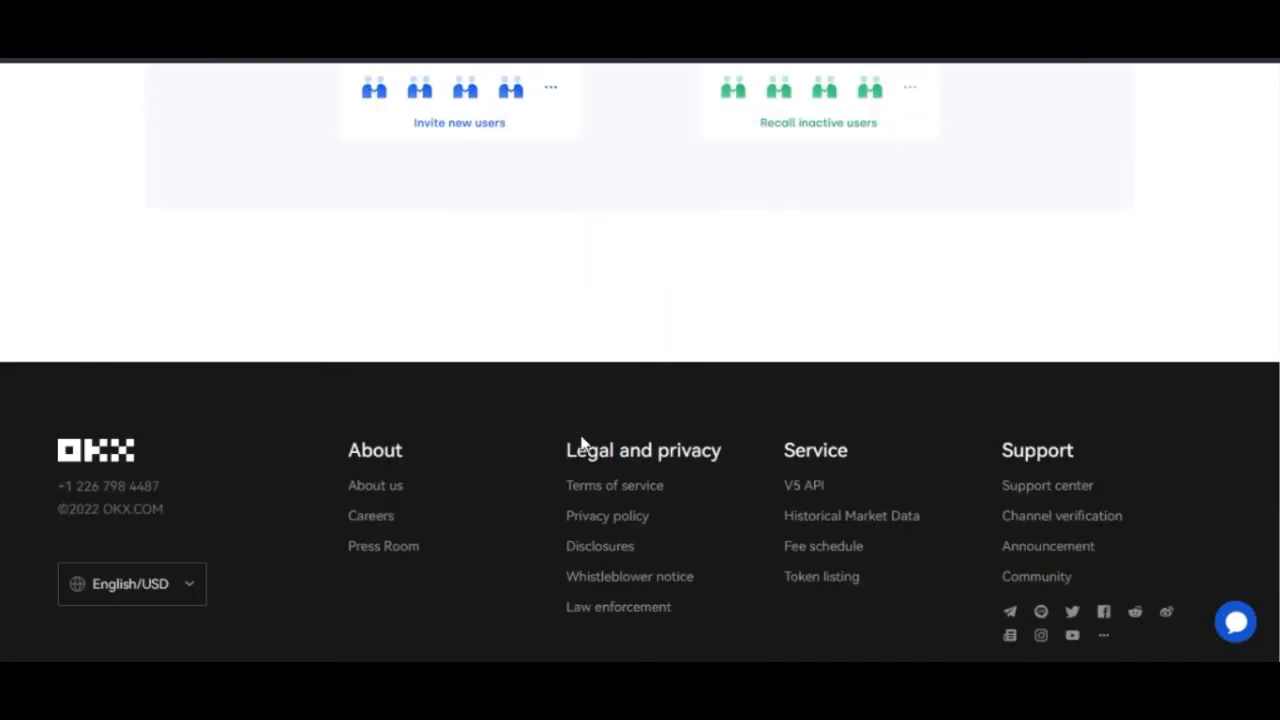
scroll(up, 3)
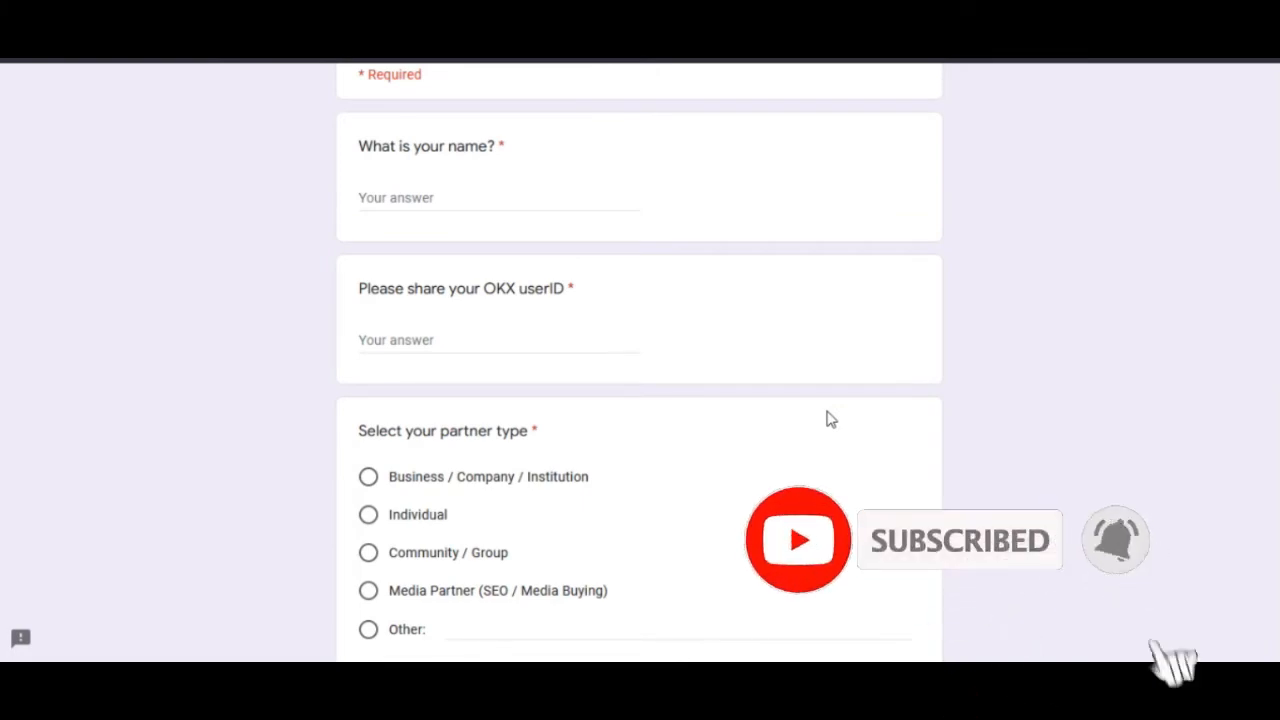
scroll(down, 3)
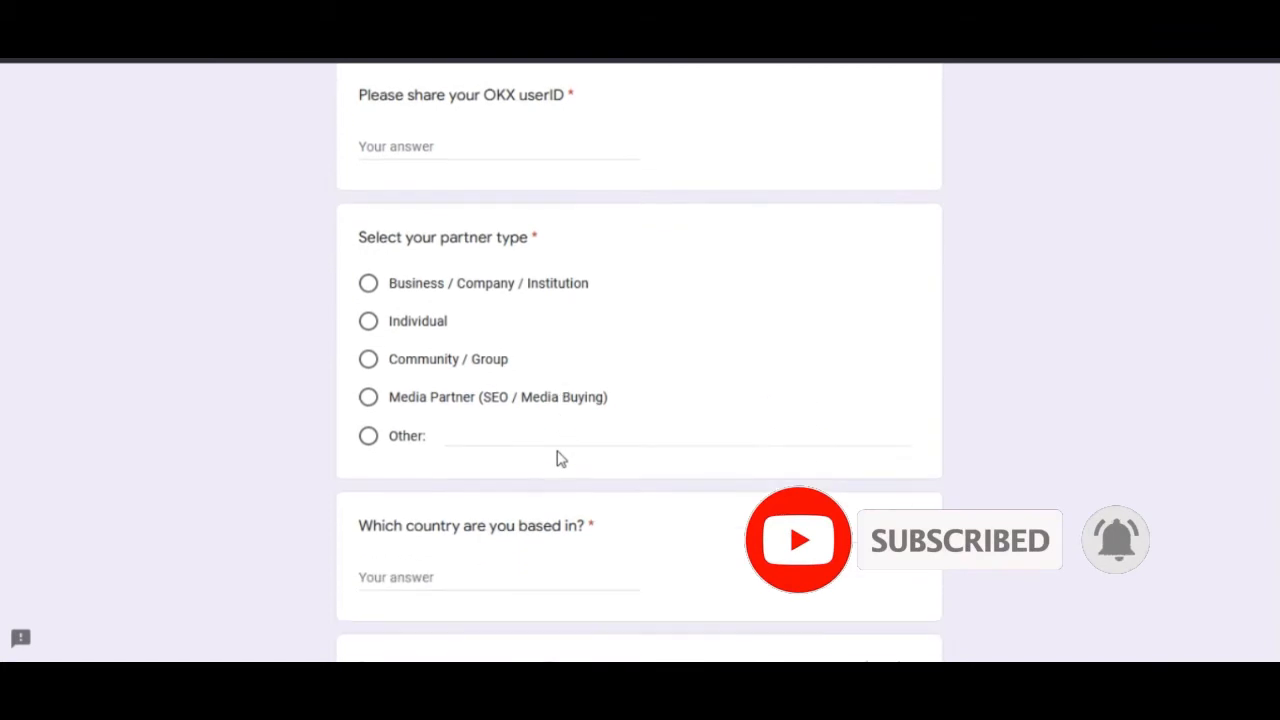
scroll(down, 3)
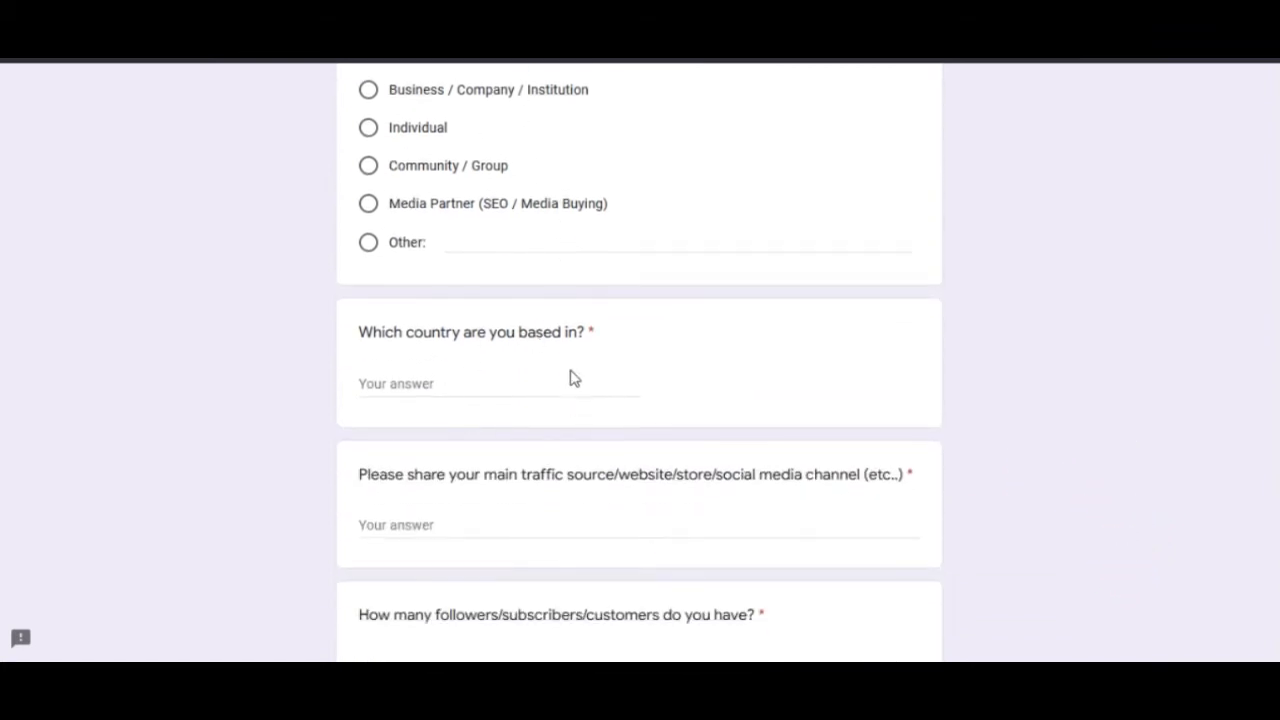
scroll(down, 3)
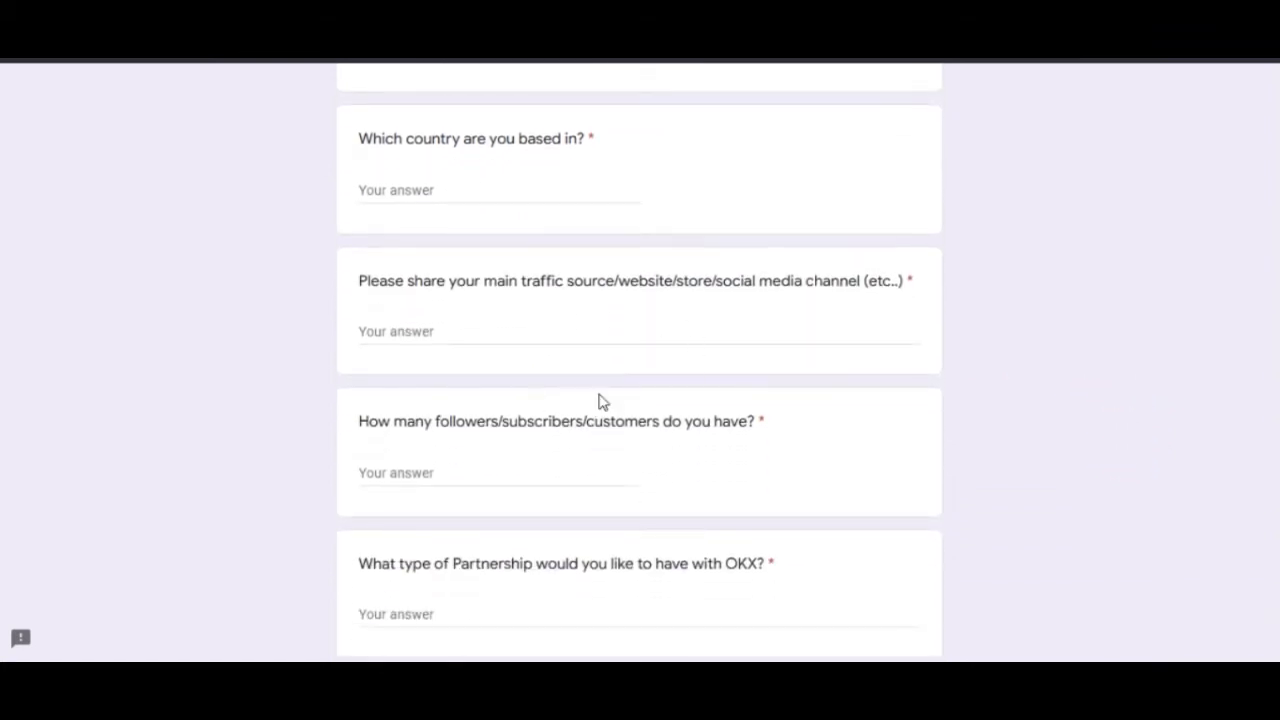
mouse_move(560, 355)
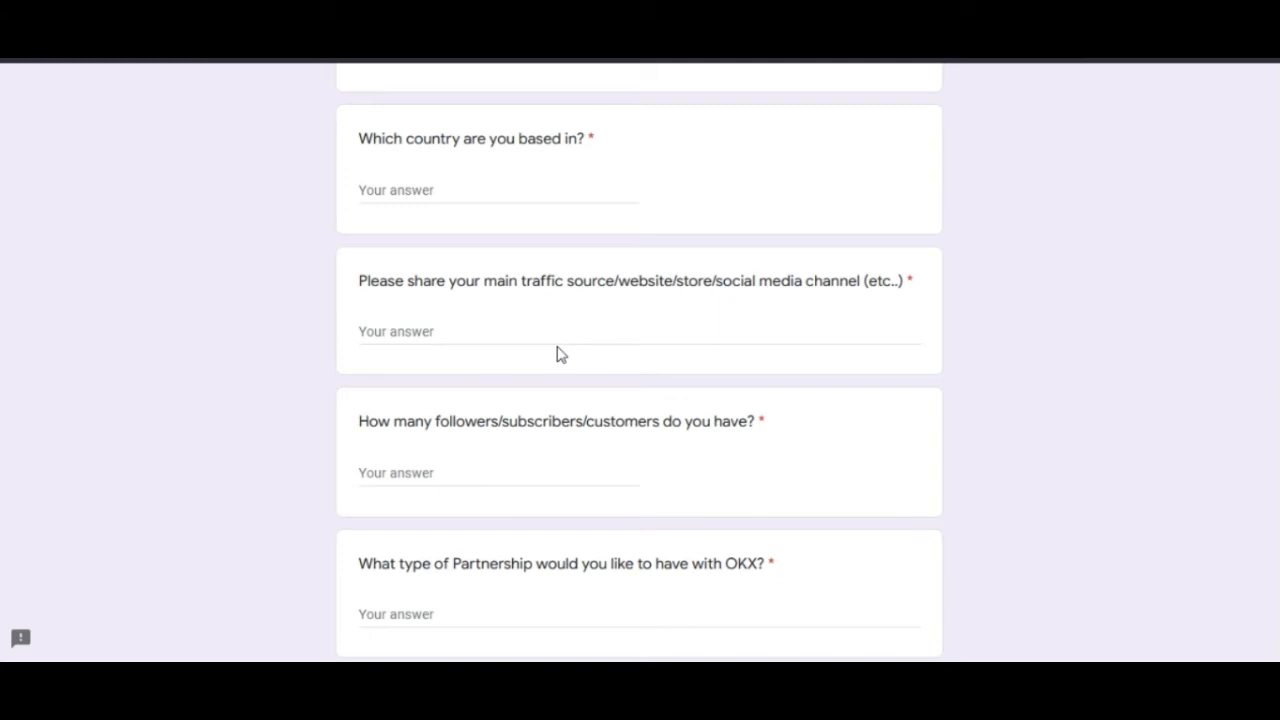
scroll(down, 3)
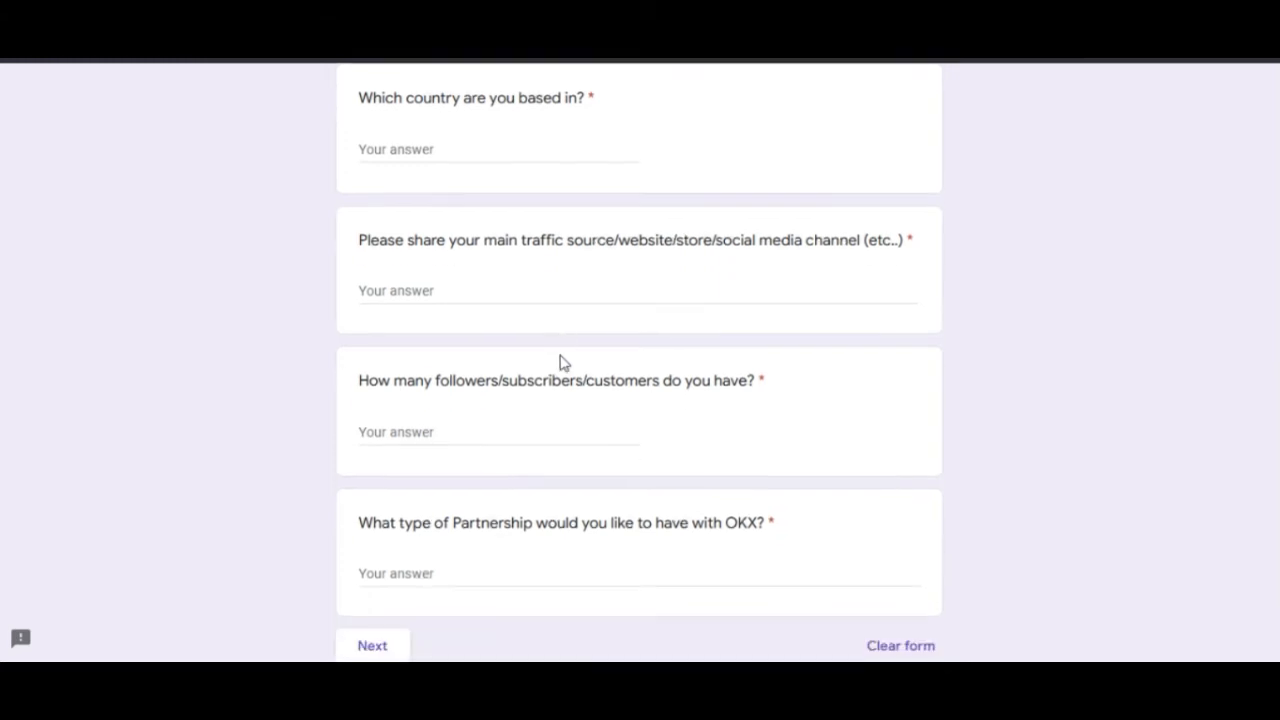
scroll(up, 3)
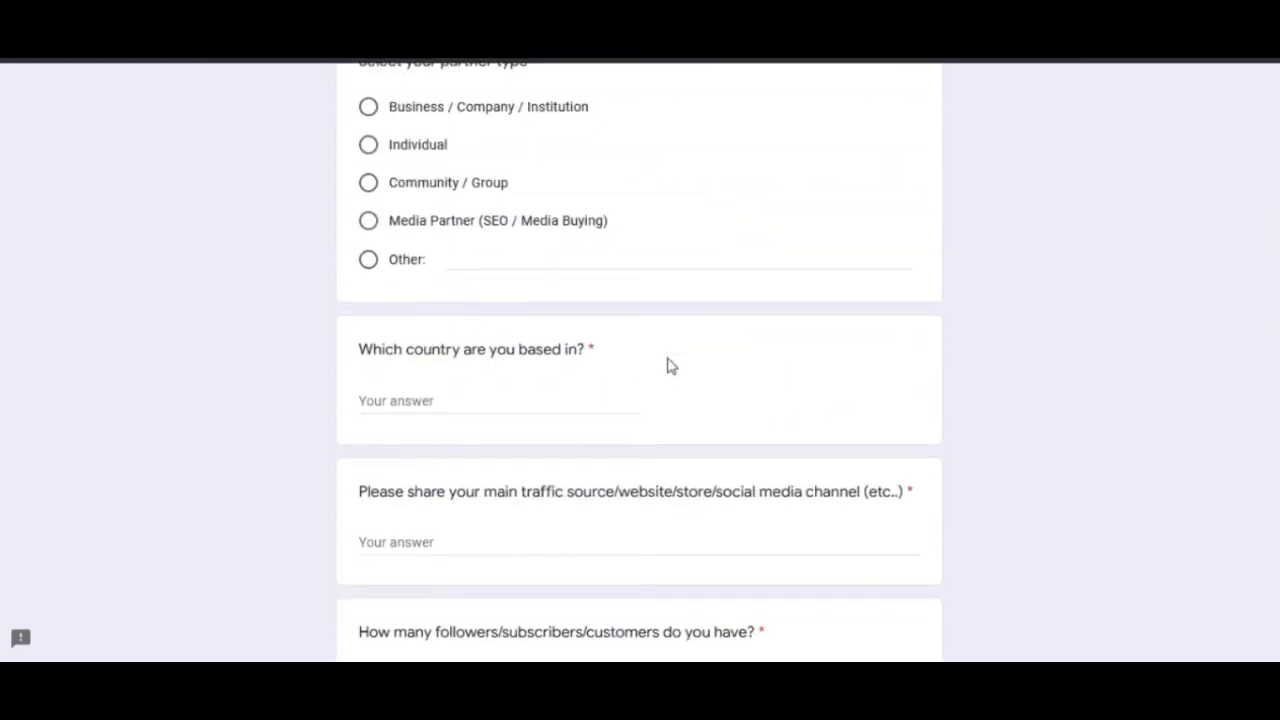
scroll(down, 3)
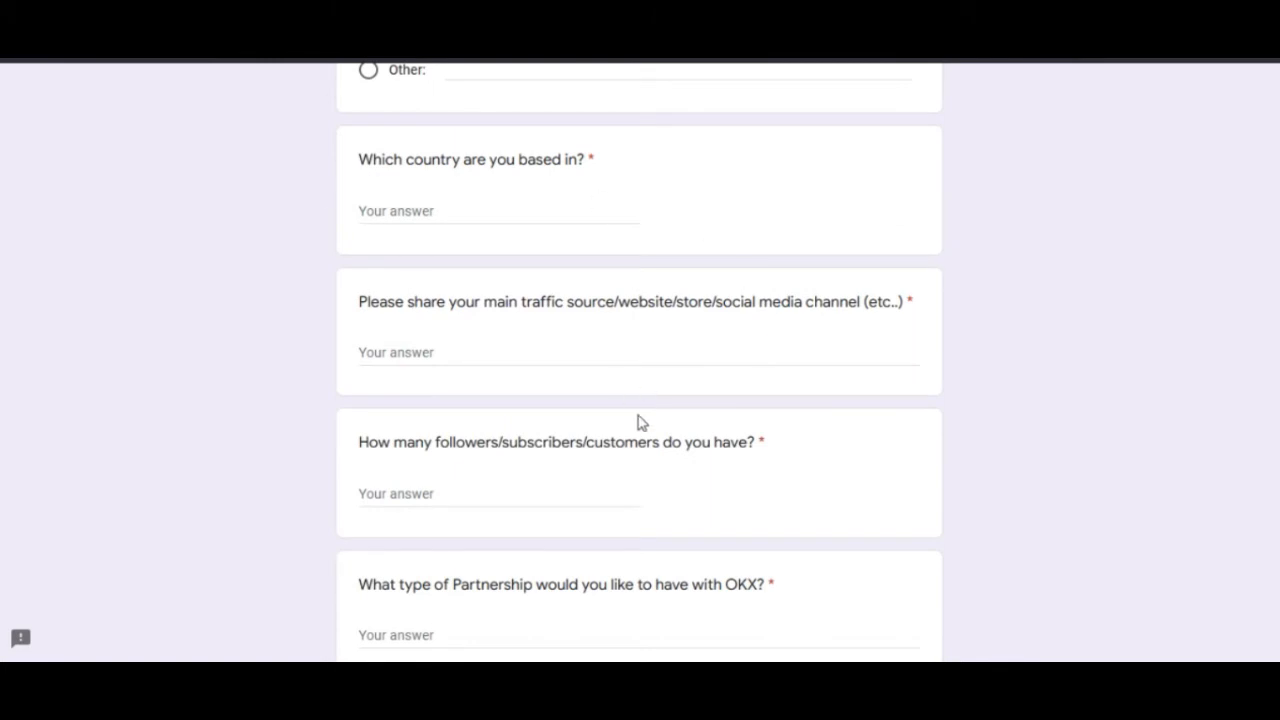
mouse_move(631, 438)
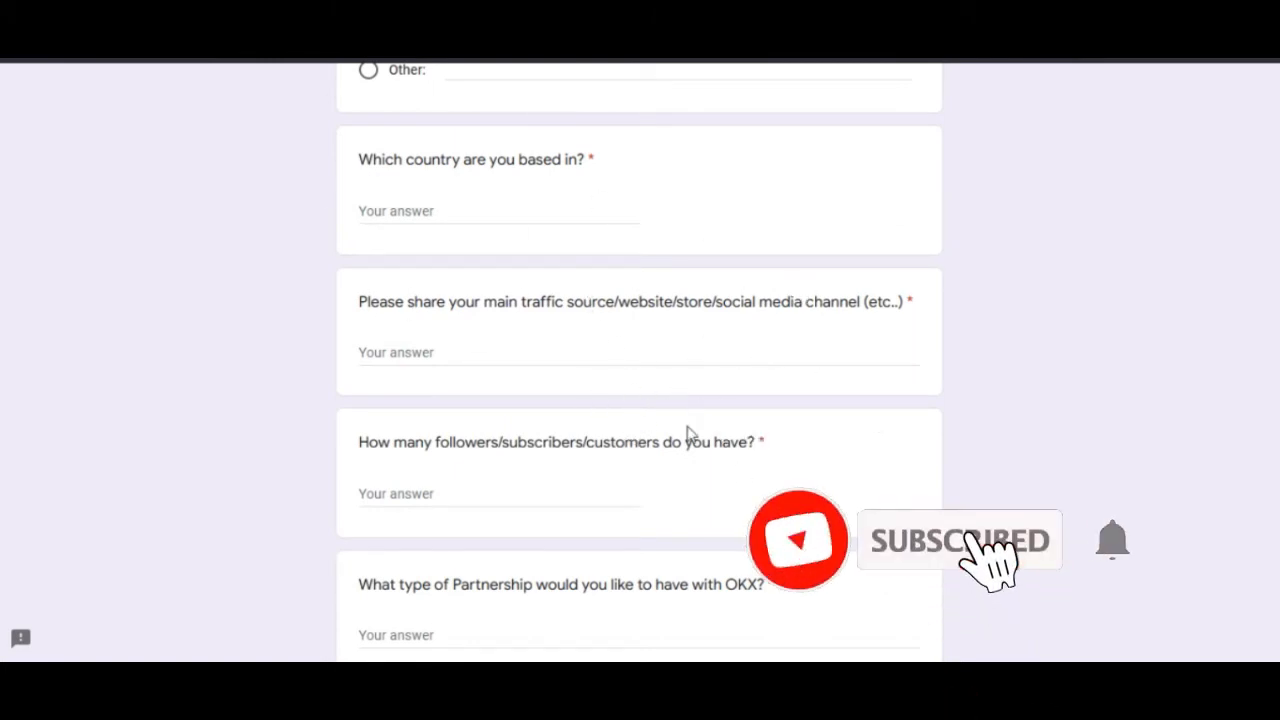
mouse_move(777, 247)
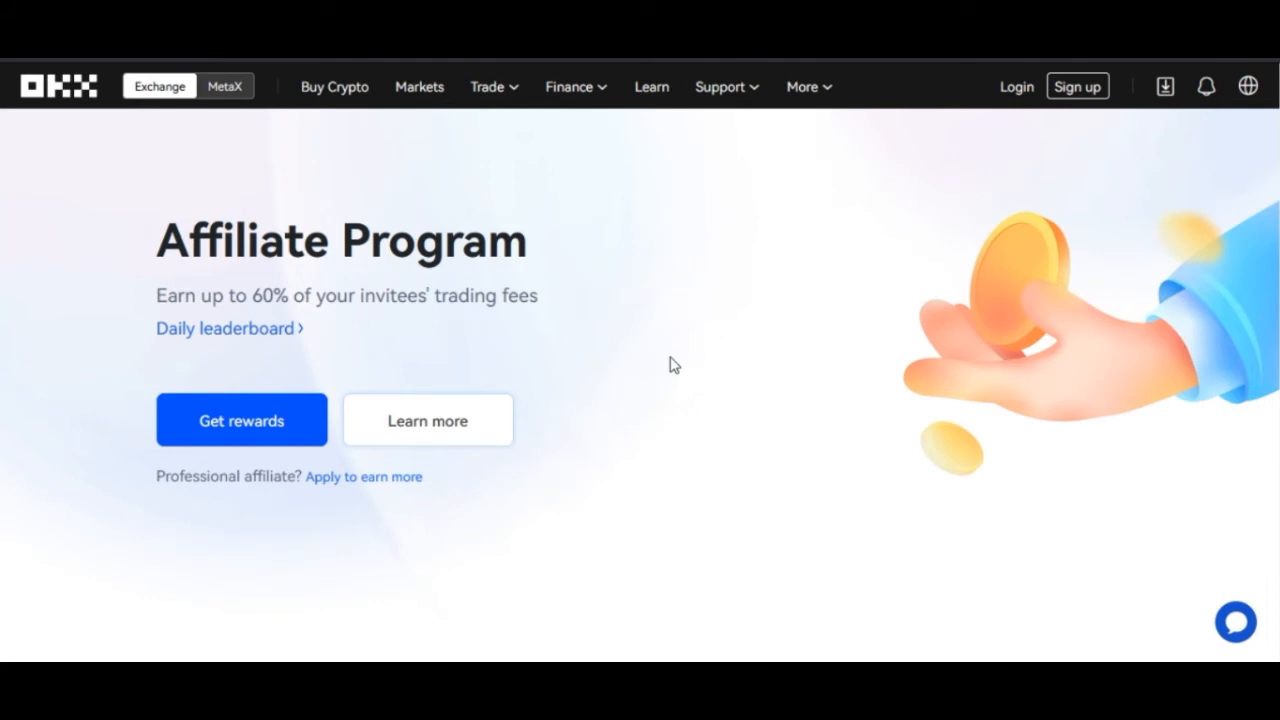
mouse_move(420, 312)
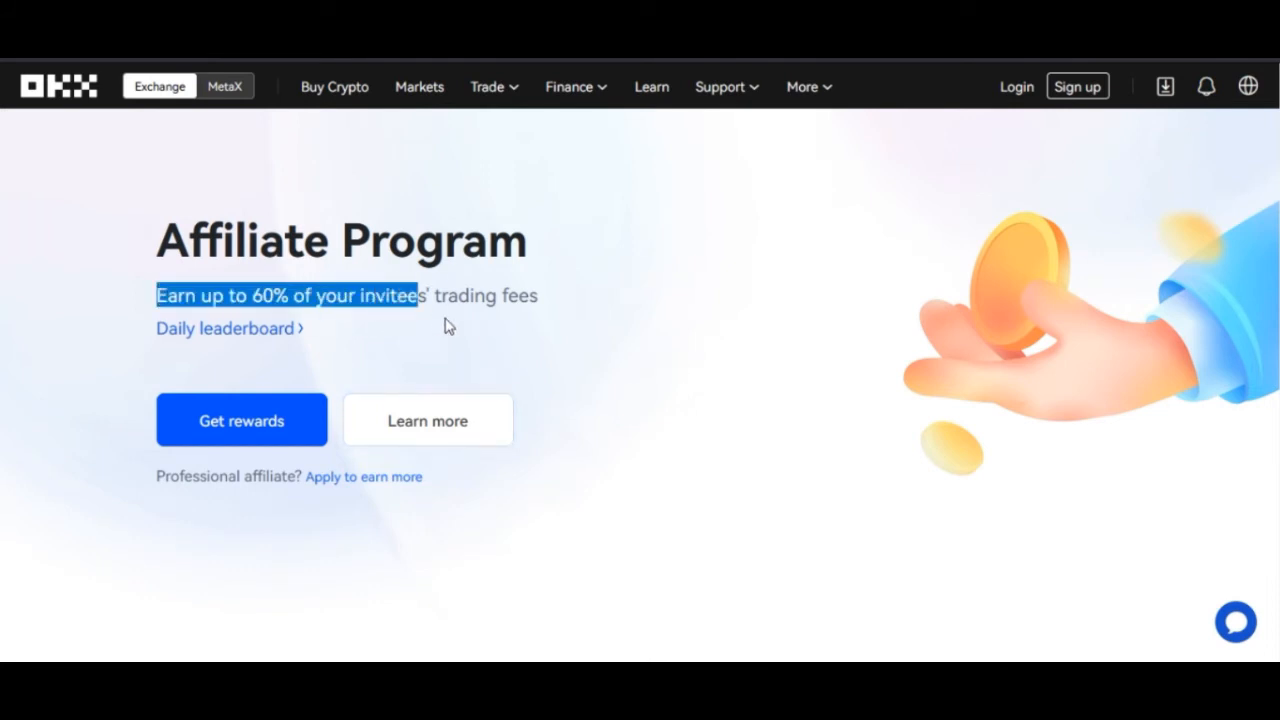
mouse_move(603, 329)
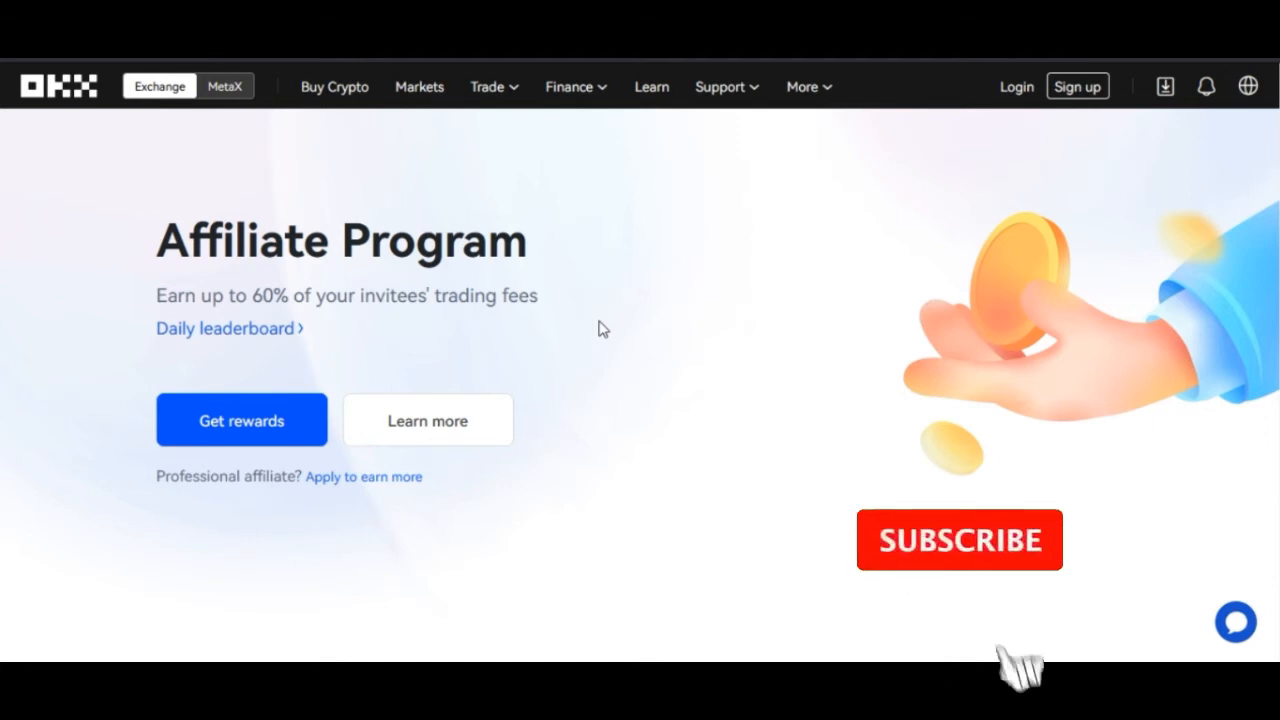
Return from the Google Form to the OKX Affiliate Program landing page
click(959, 540)
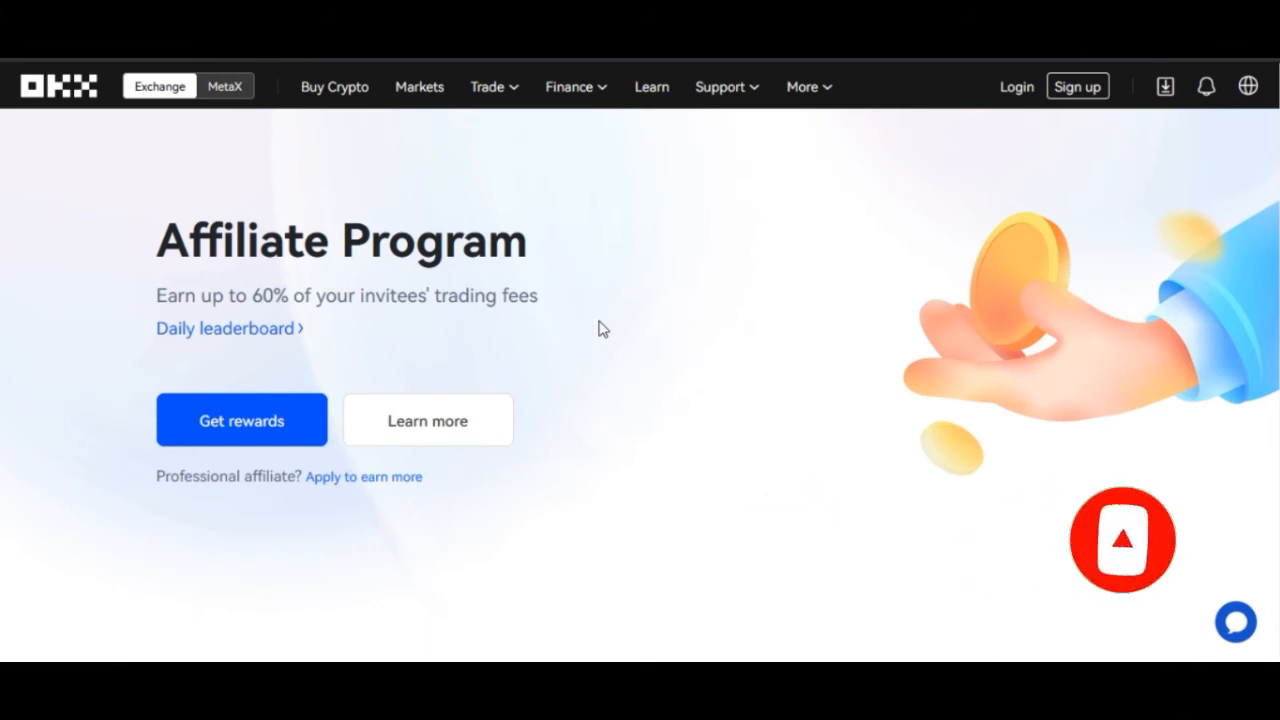
click(1122, 540)
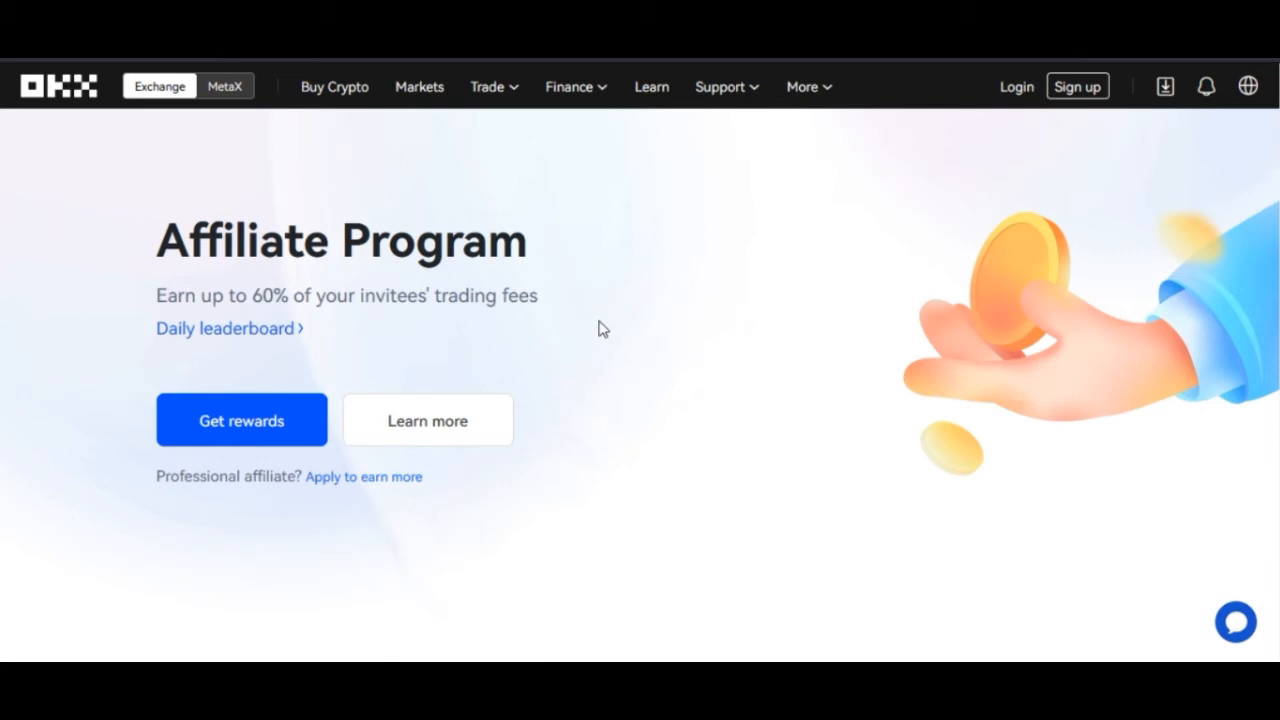
mouse_move(437, 343)
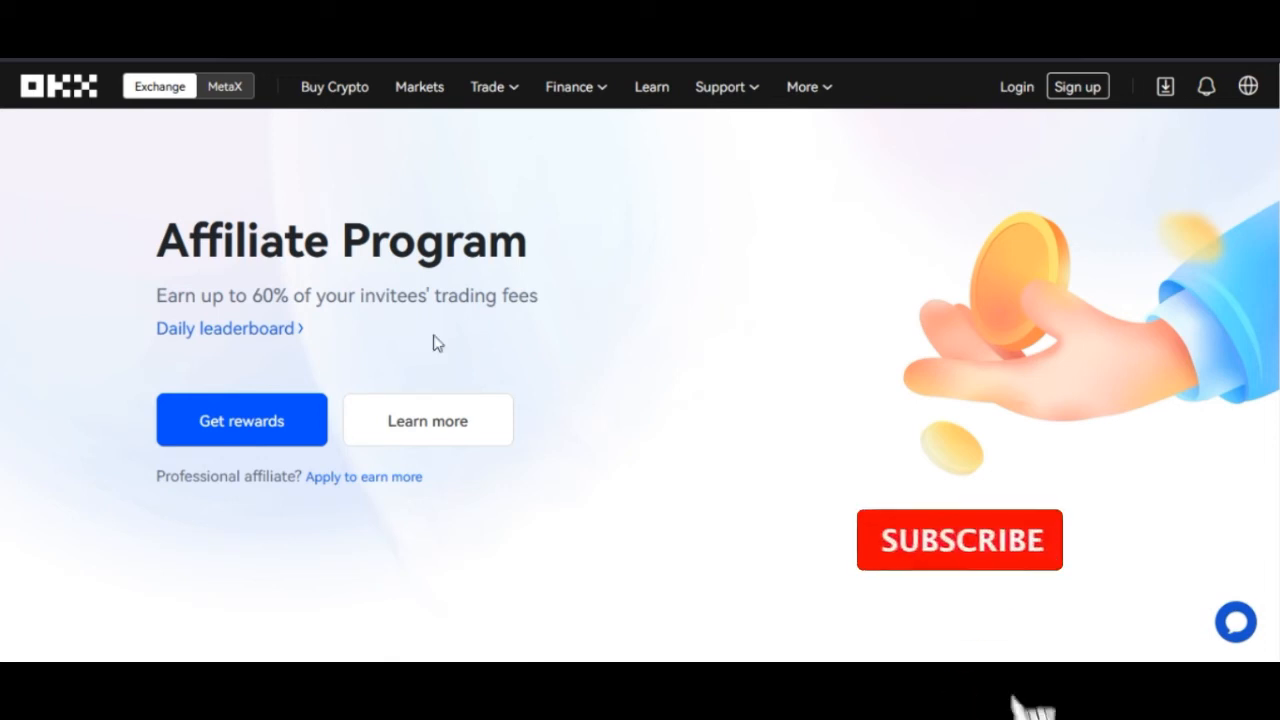
click(959, 540)
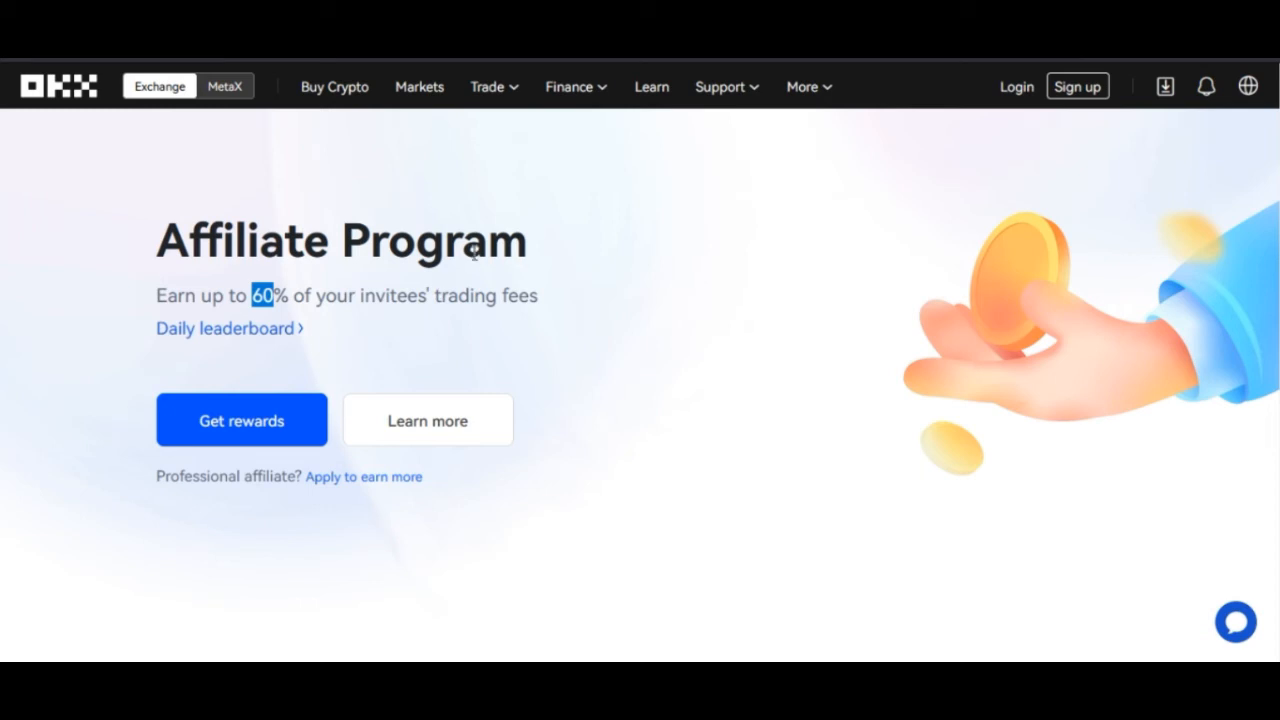
mouse_move(407, 167)
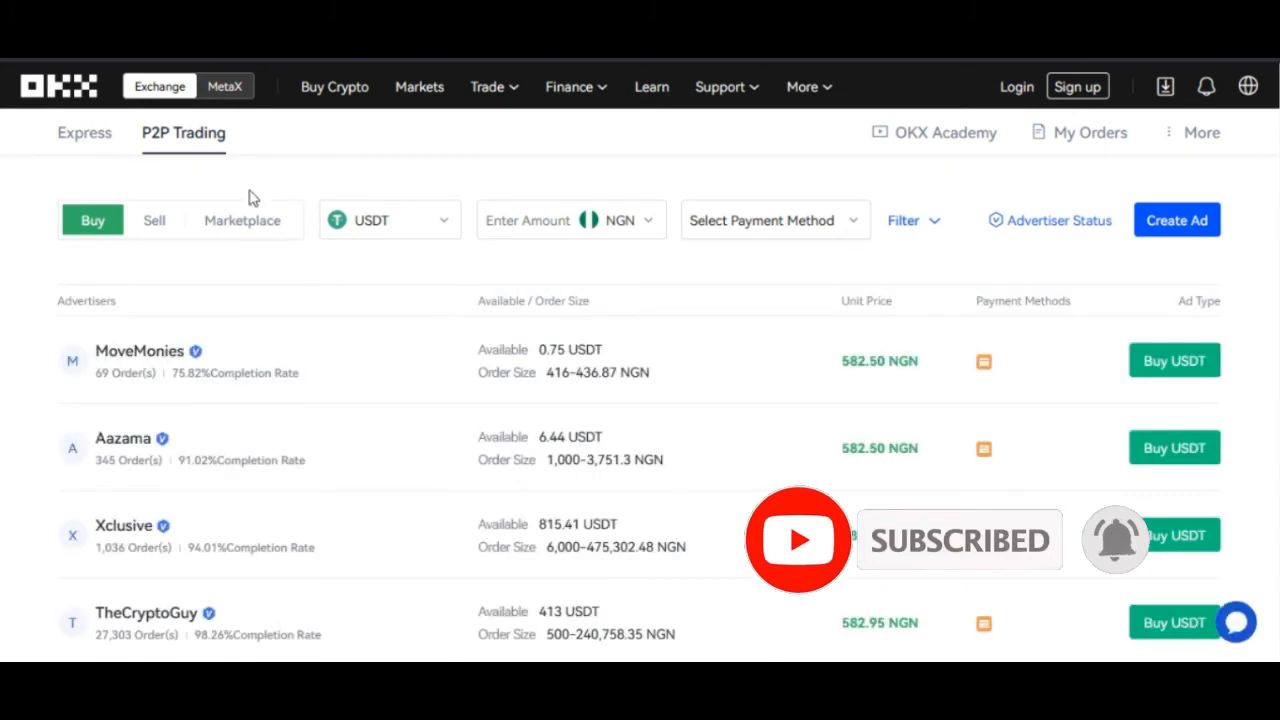
mouse_move(415, 427)
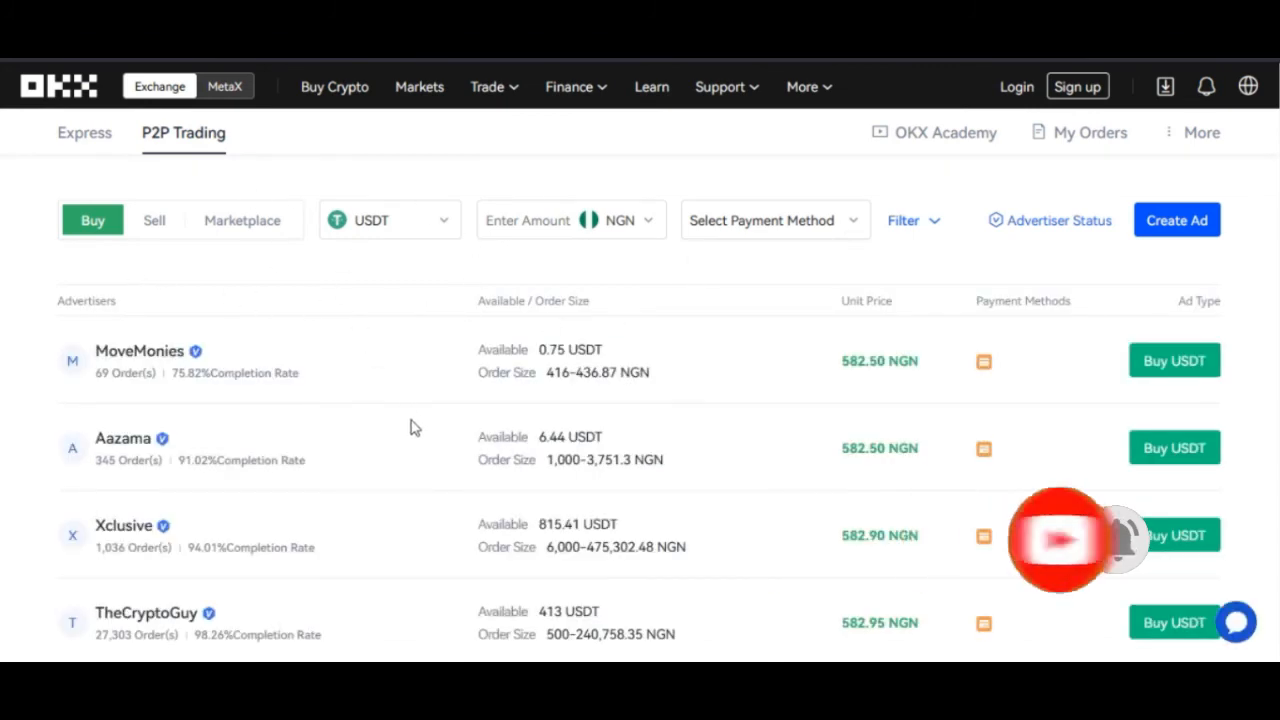
Switch P2P Trading to Sell and browse USDT offers priced near 581 NGN
click(154, 219)
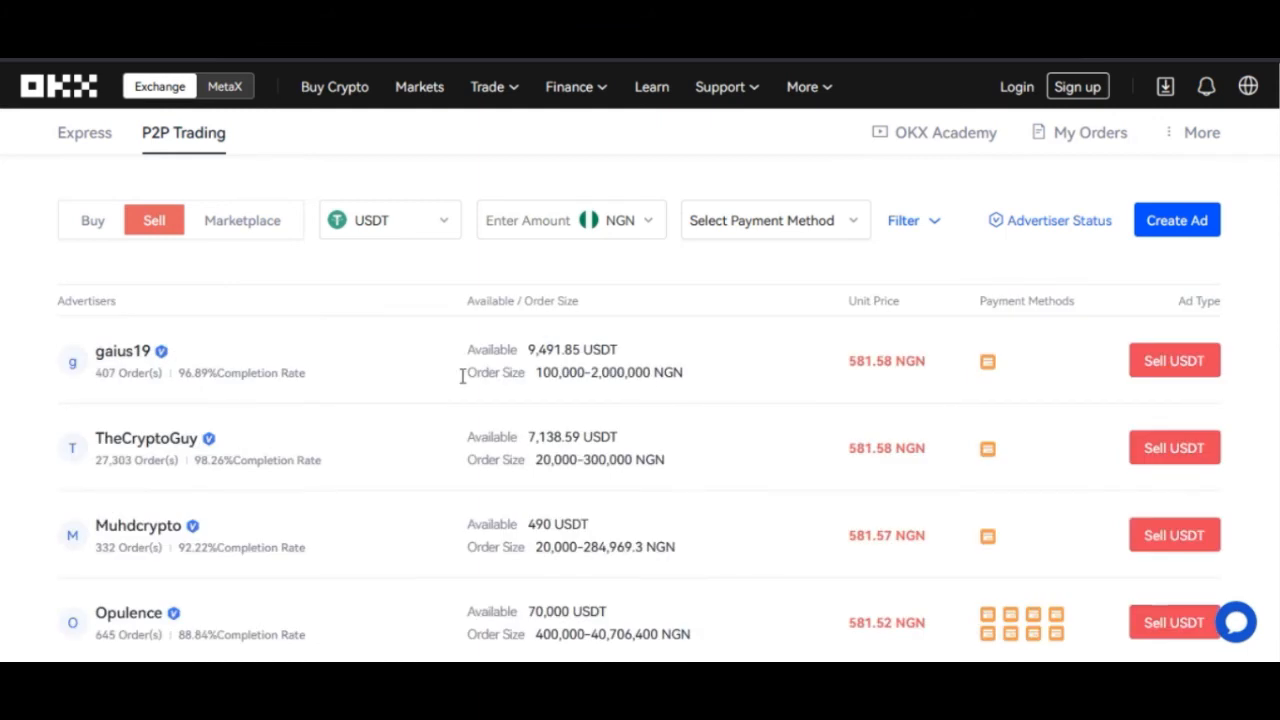
mouse_move(750, 358)
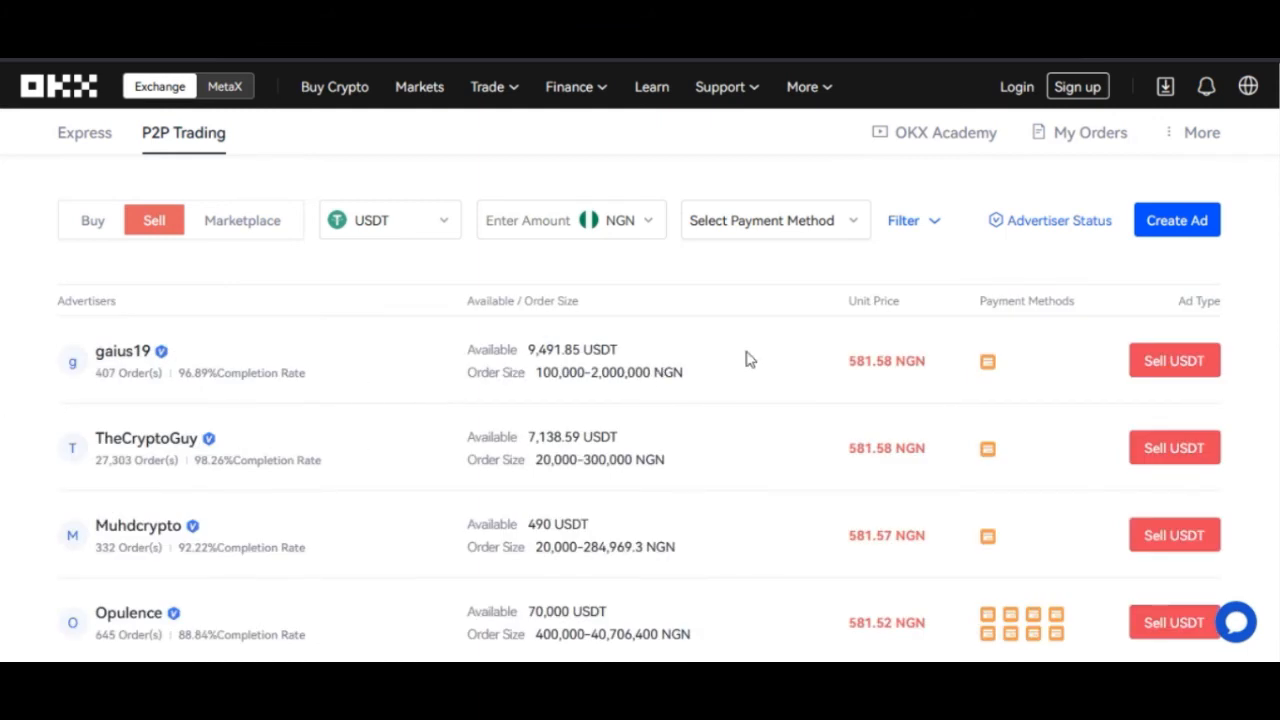
mouse_move(850, 380)
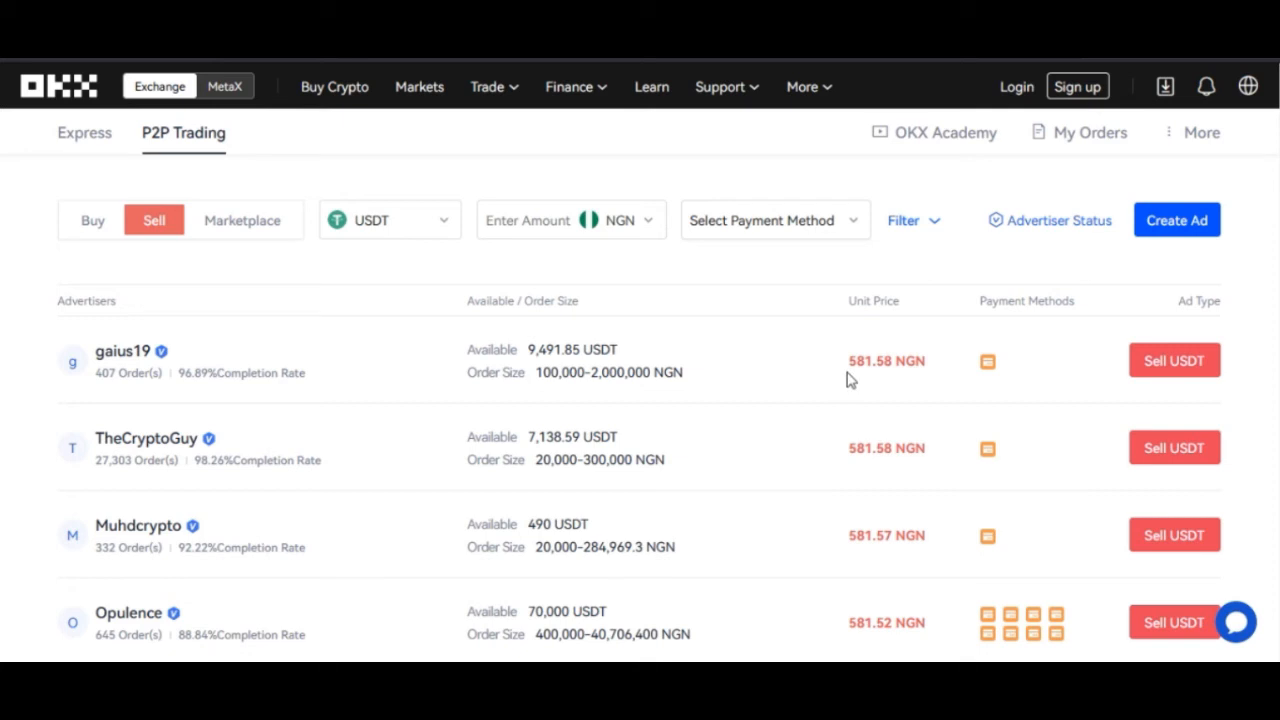
scroll(down, 3)
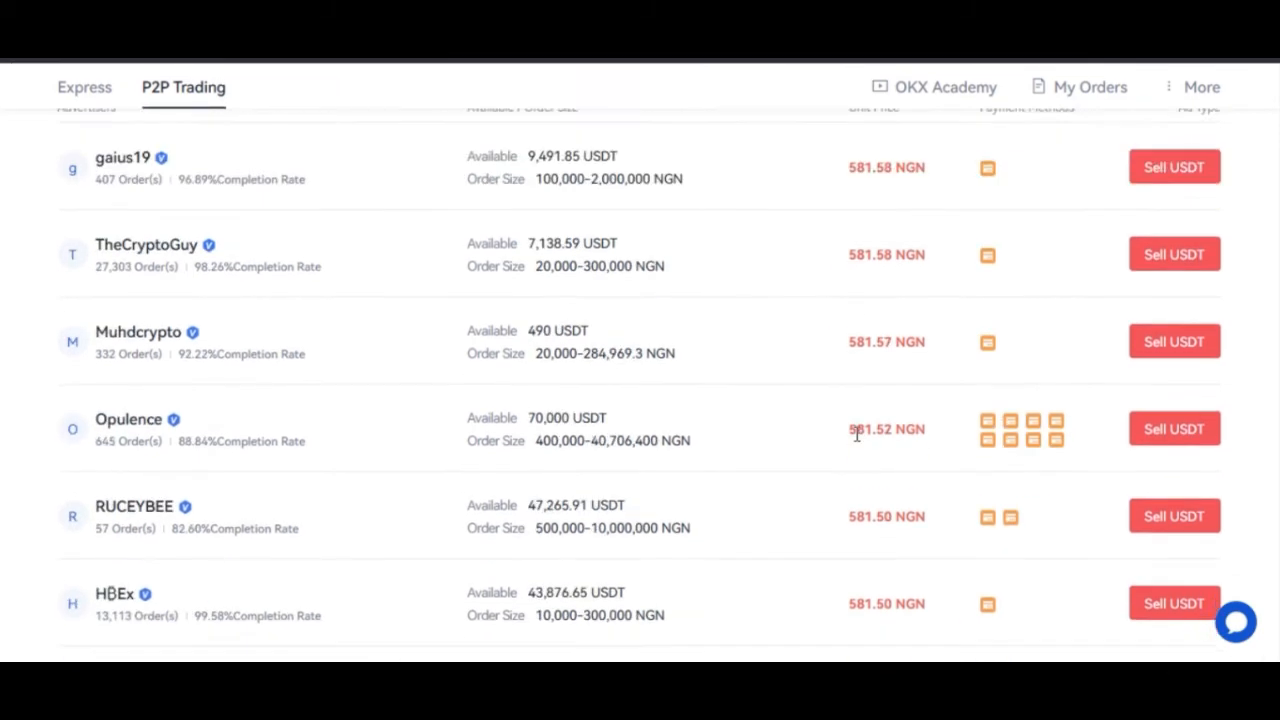
scroll(down, 3)
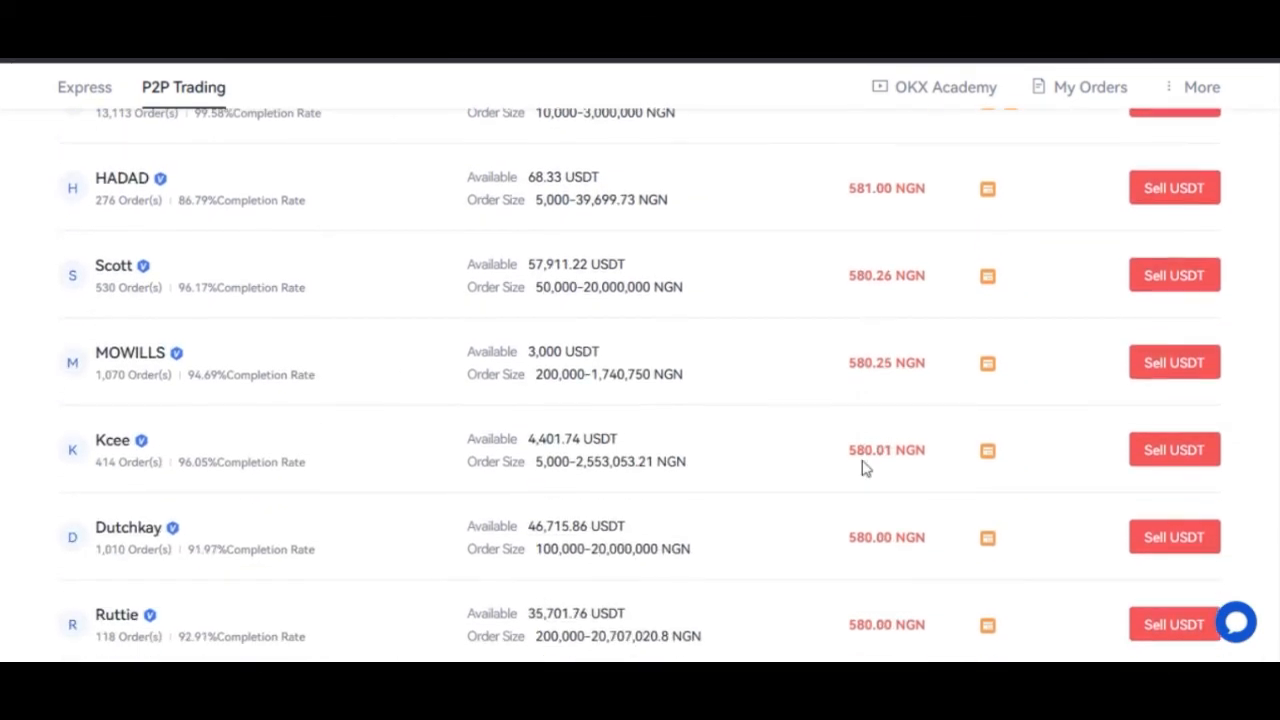
scroll(up, 3)
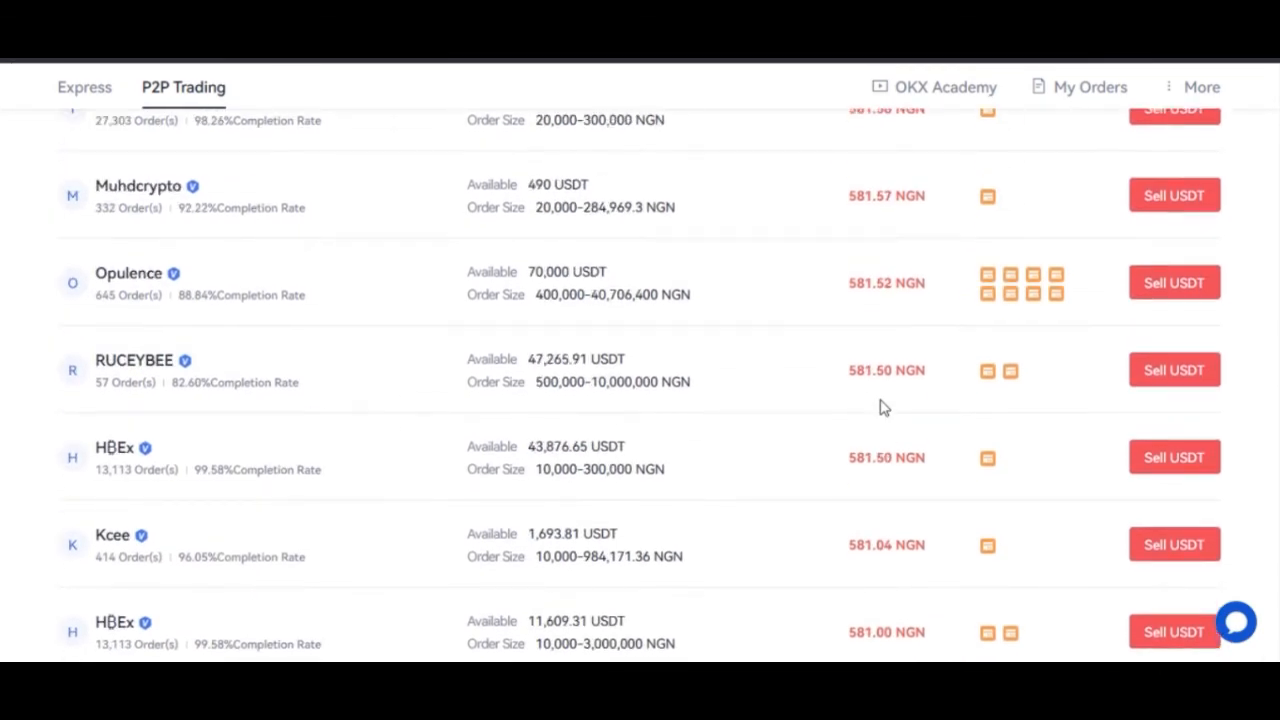
scroll(up, 3)
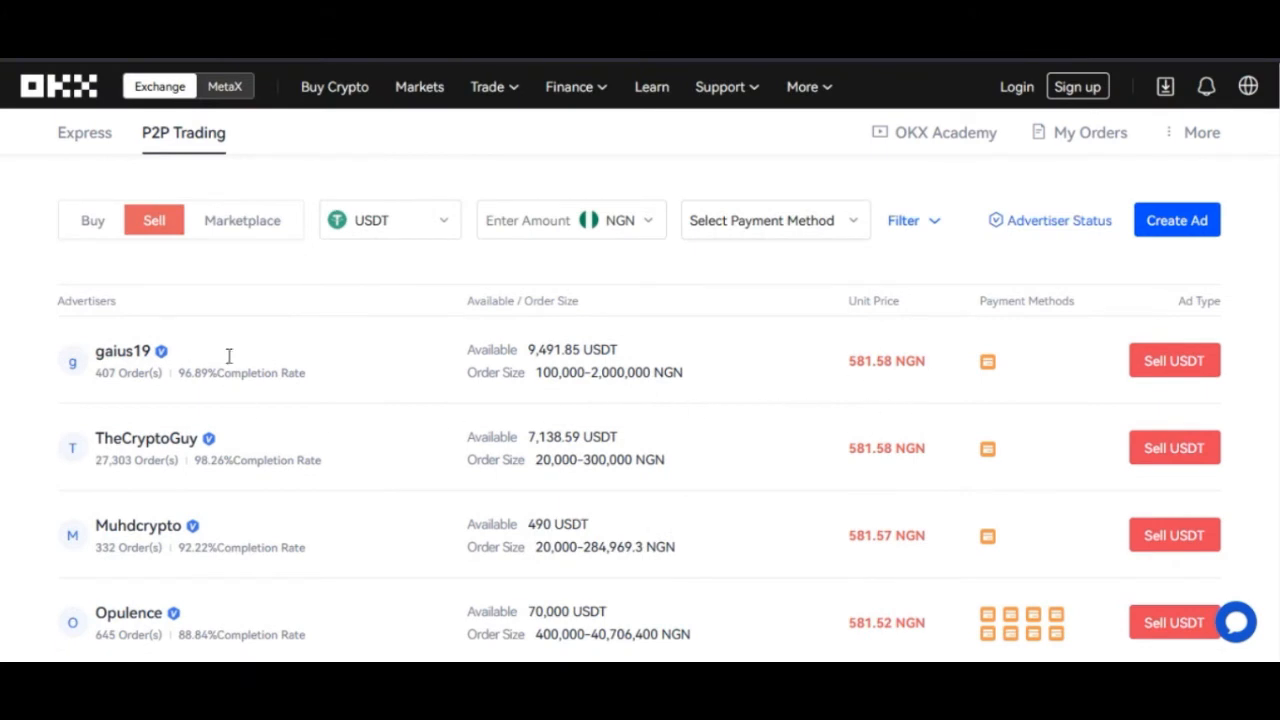
click(92, 220)
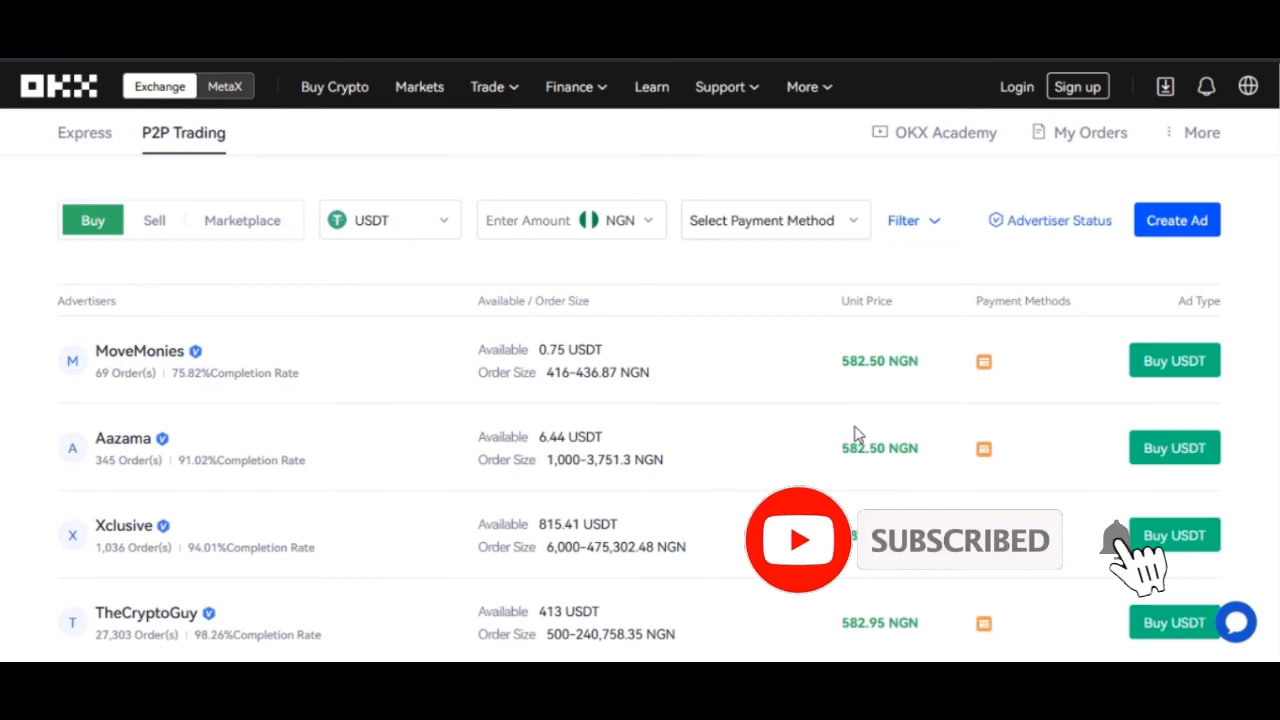
scroll(down, 3)
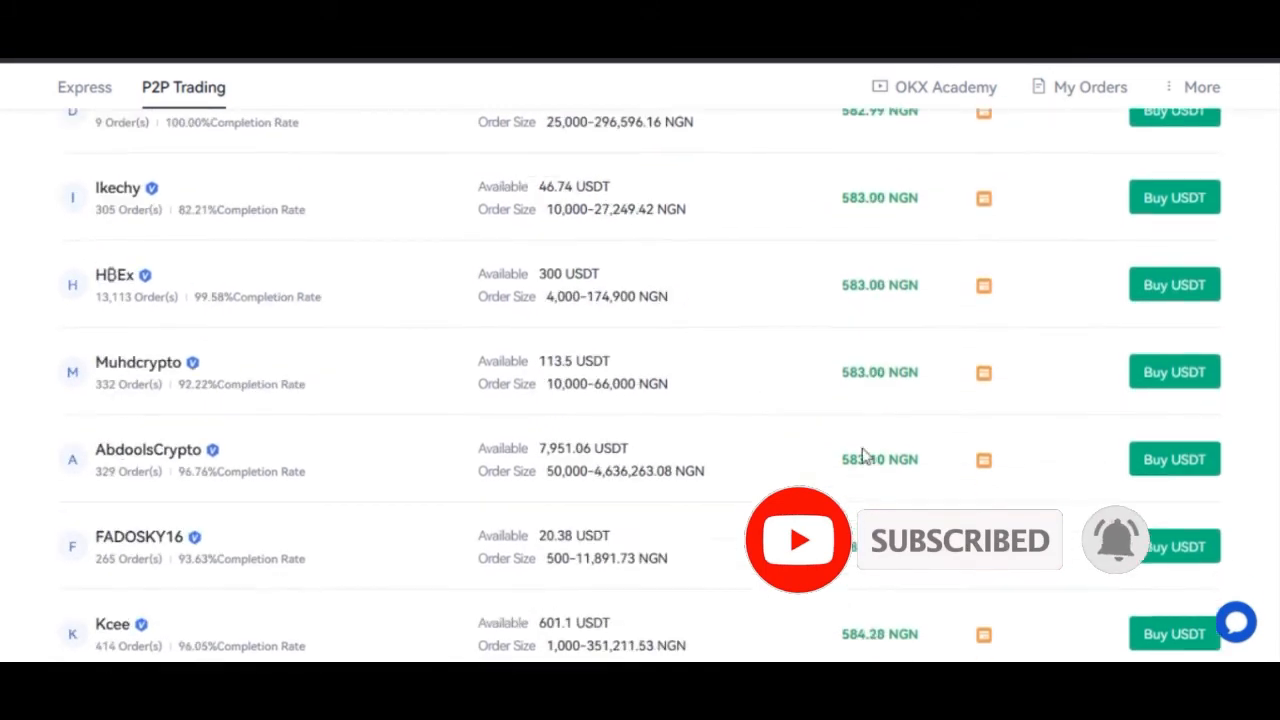
scroll(down, 3)
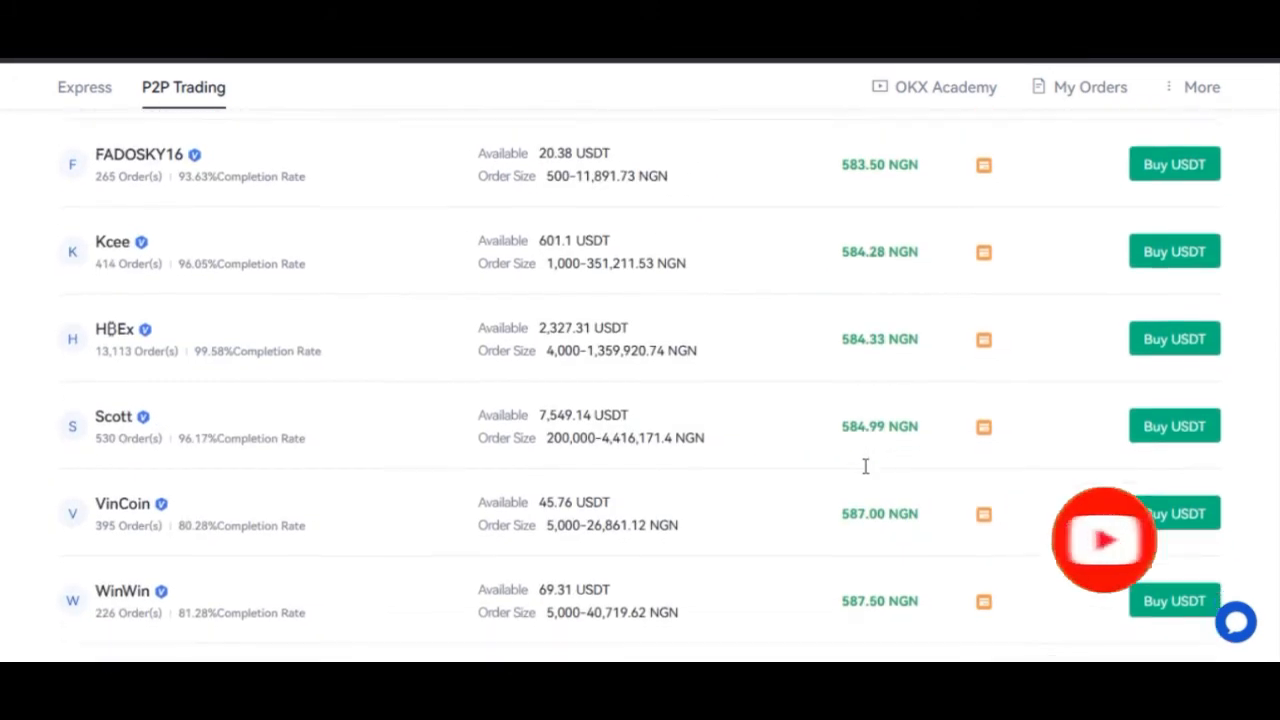
scroll(down, 3)
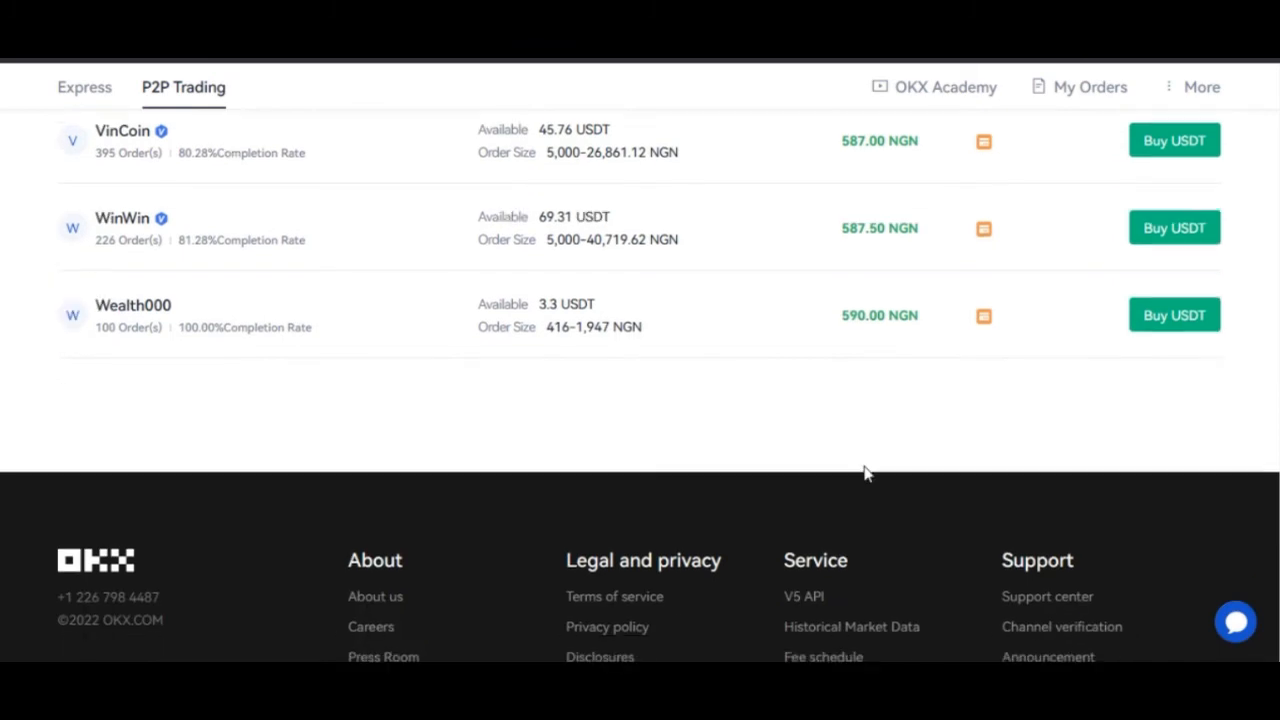
scroll(up, 3)
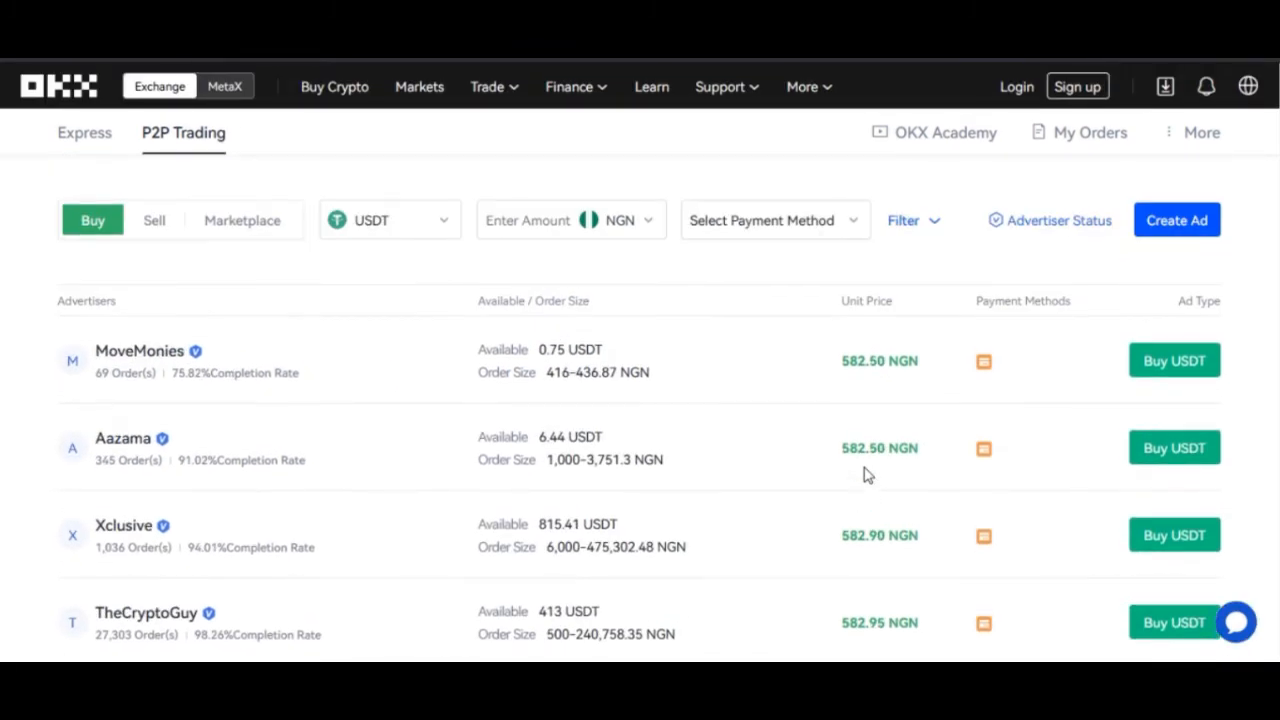
mouse_move(330, 270)
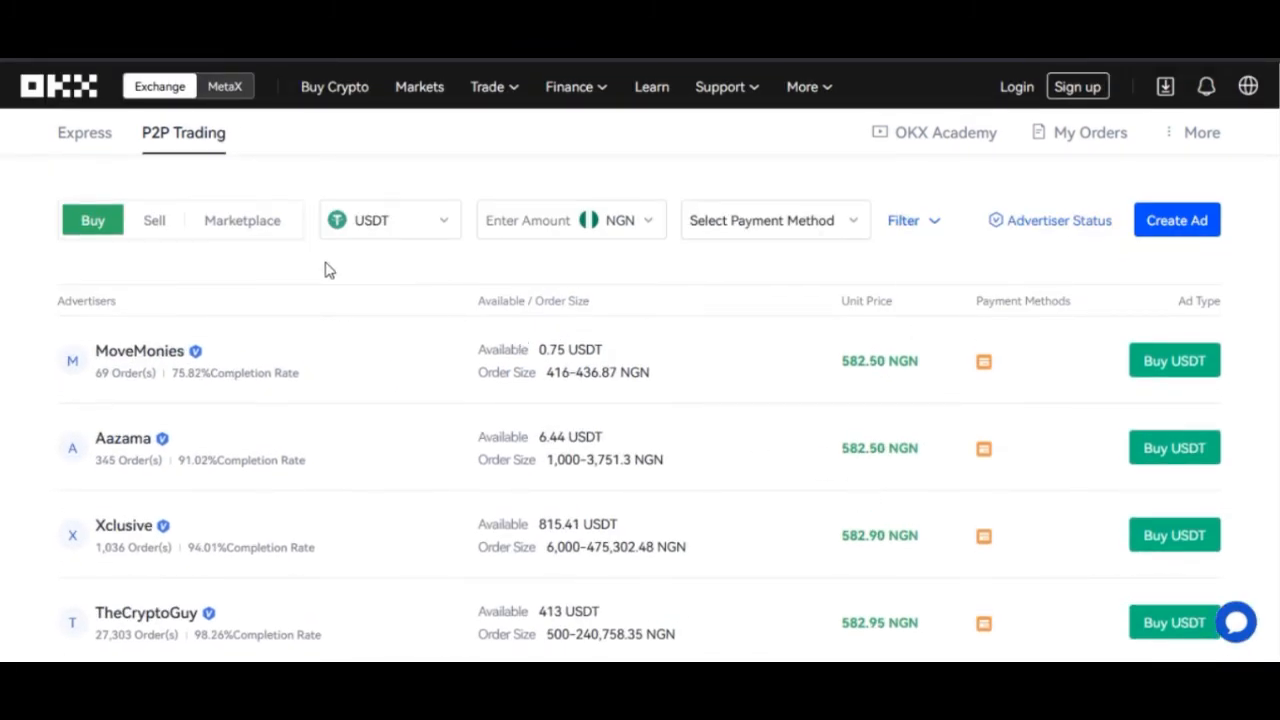
mouse_move(230, 297)
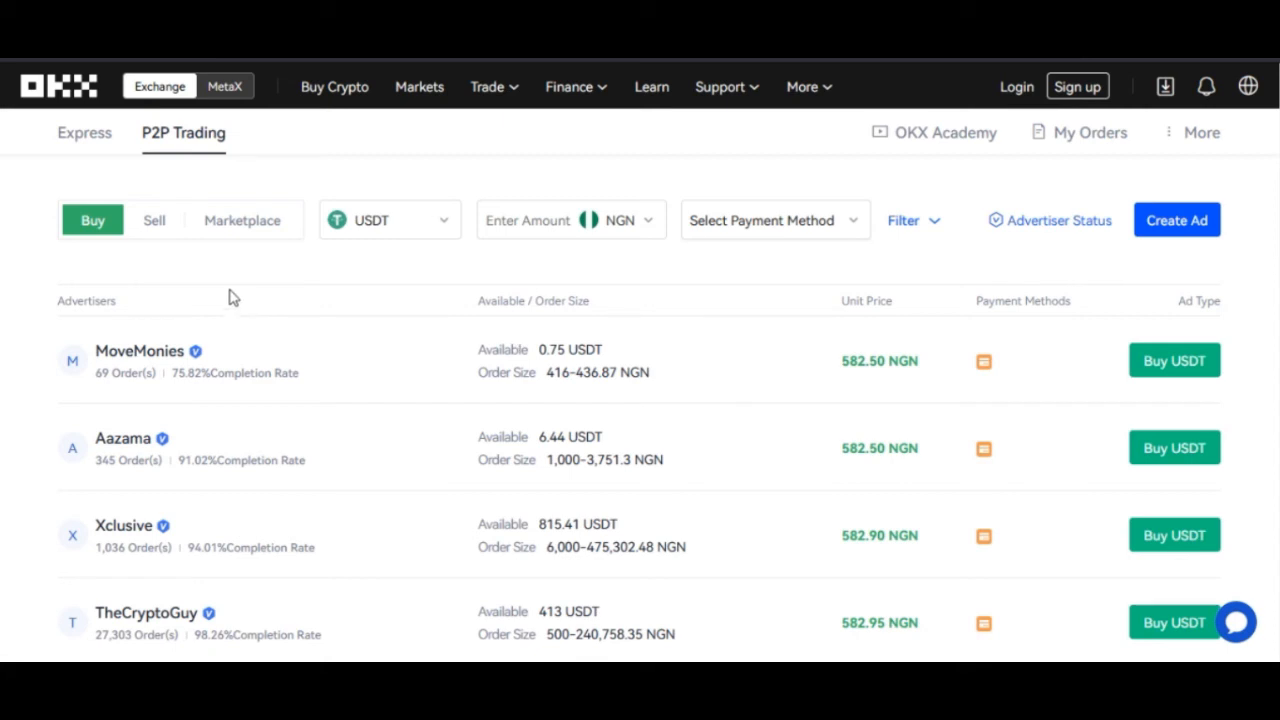
click(154, 220)
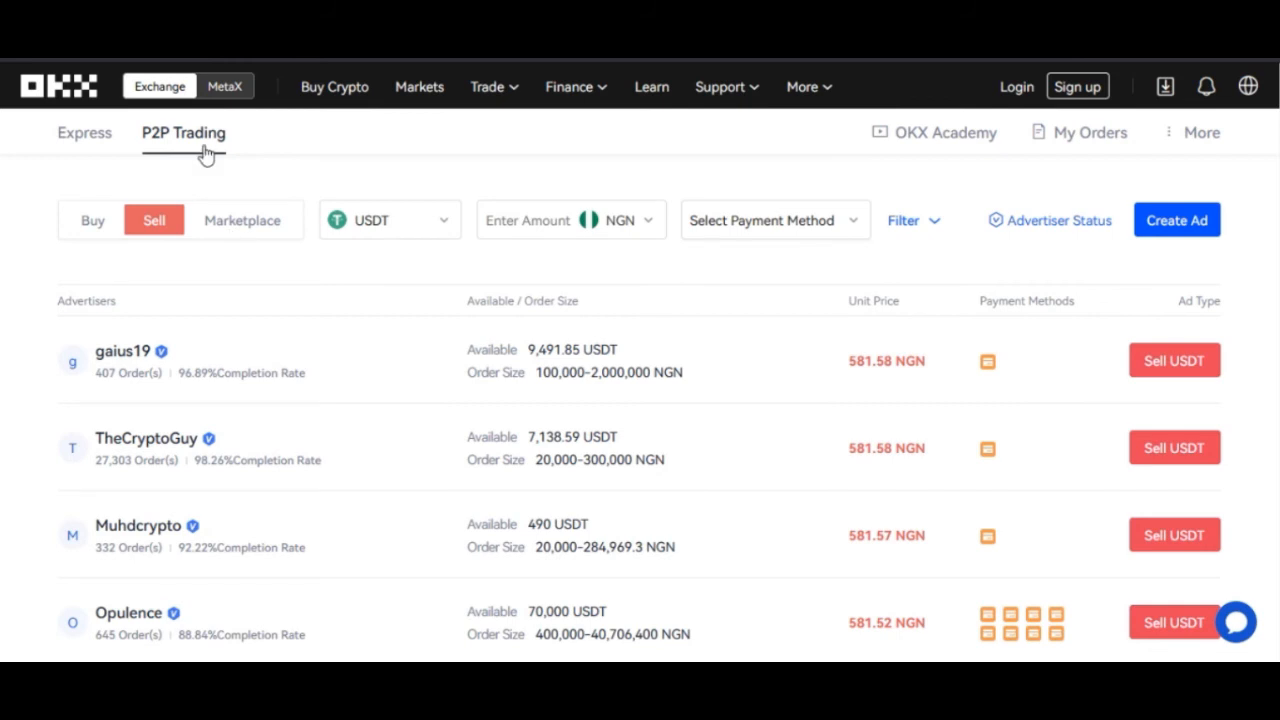
mouse_move(895, 383)
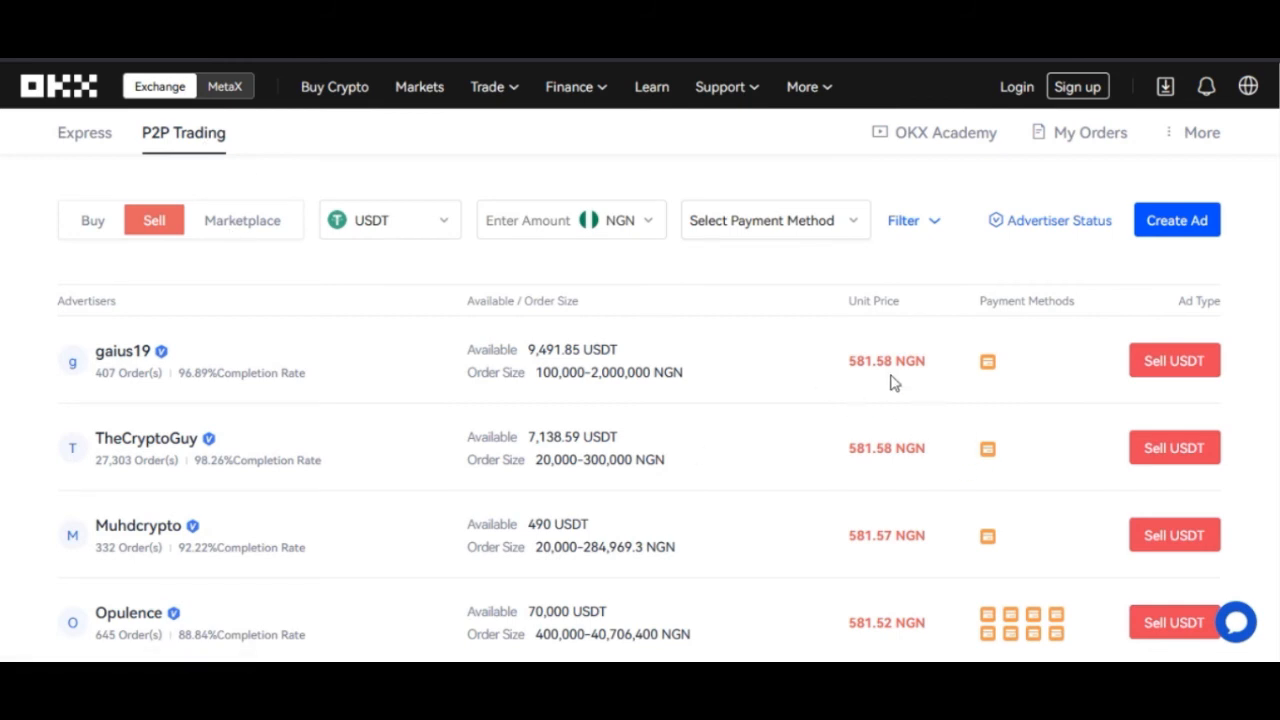
mouse_move(905, 468)
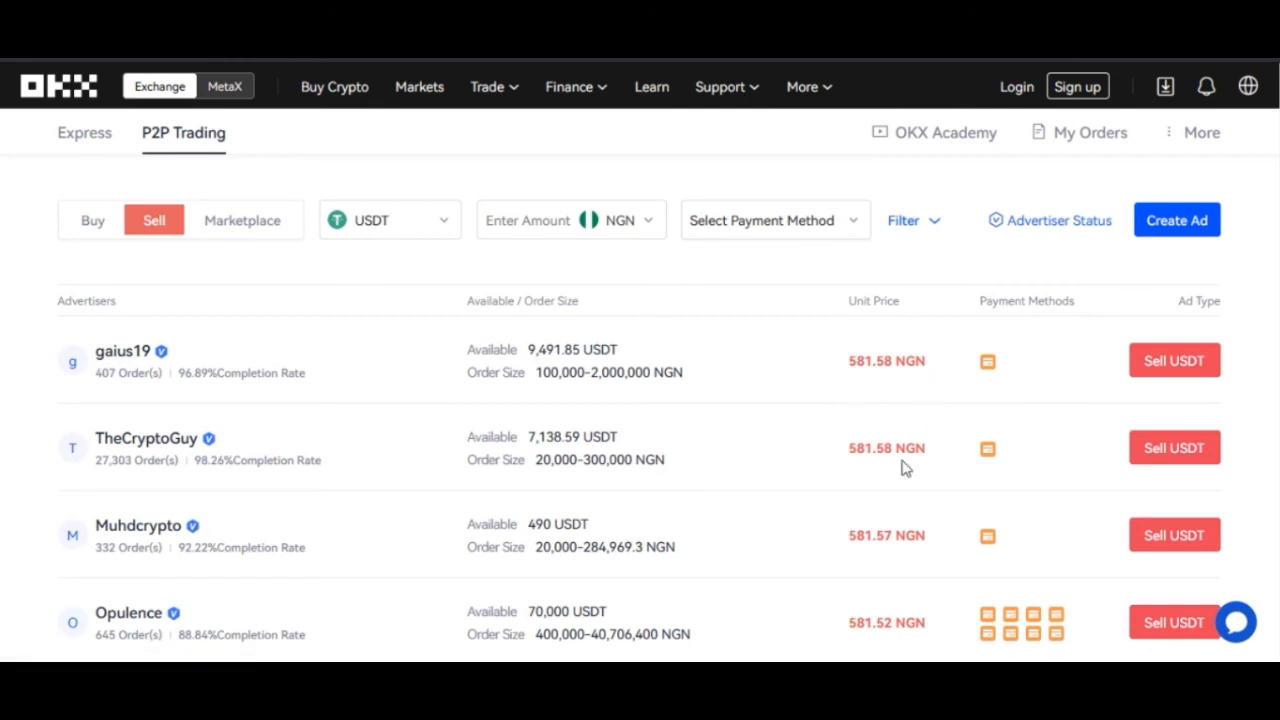